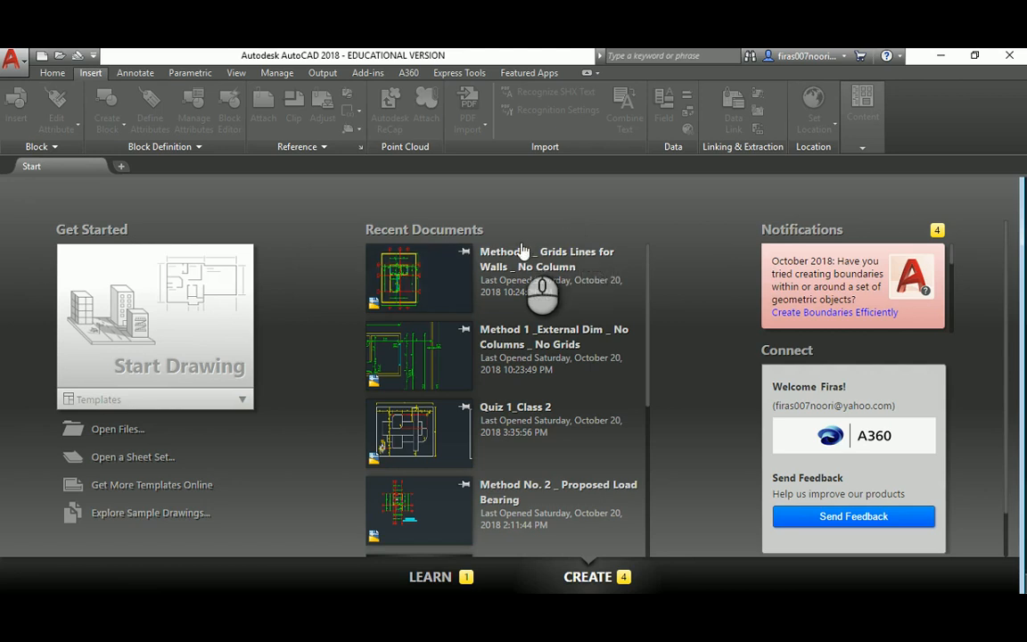
Start a new blank drawing from the acadiso.dwt template.
click(14, 55)
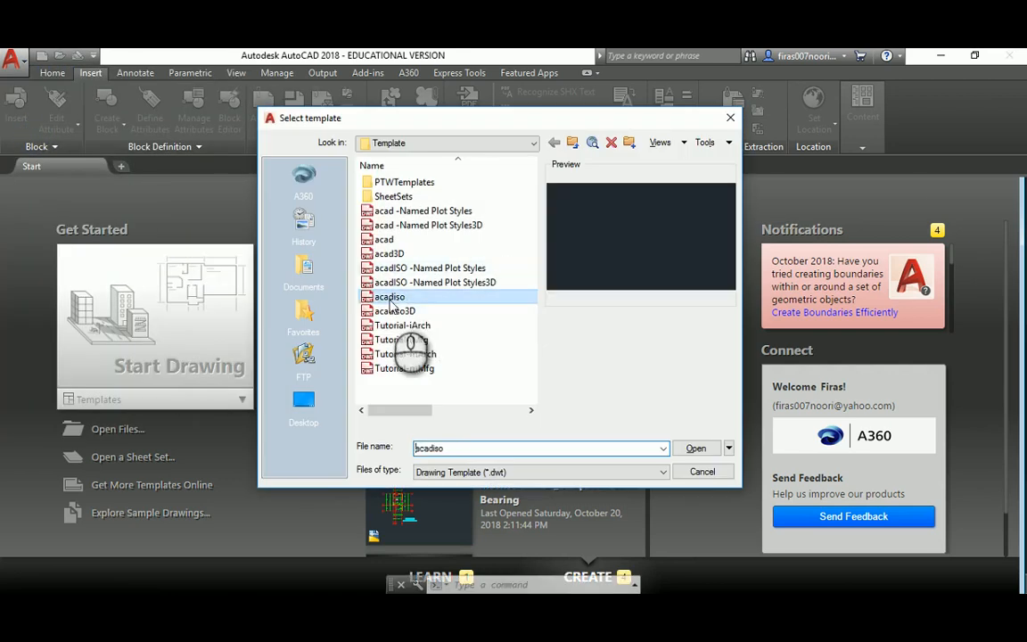
click(696, 448)
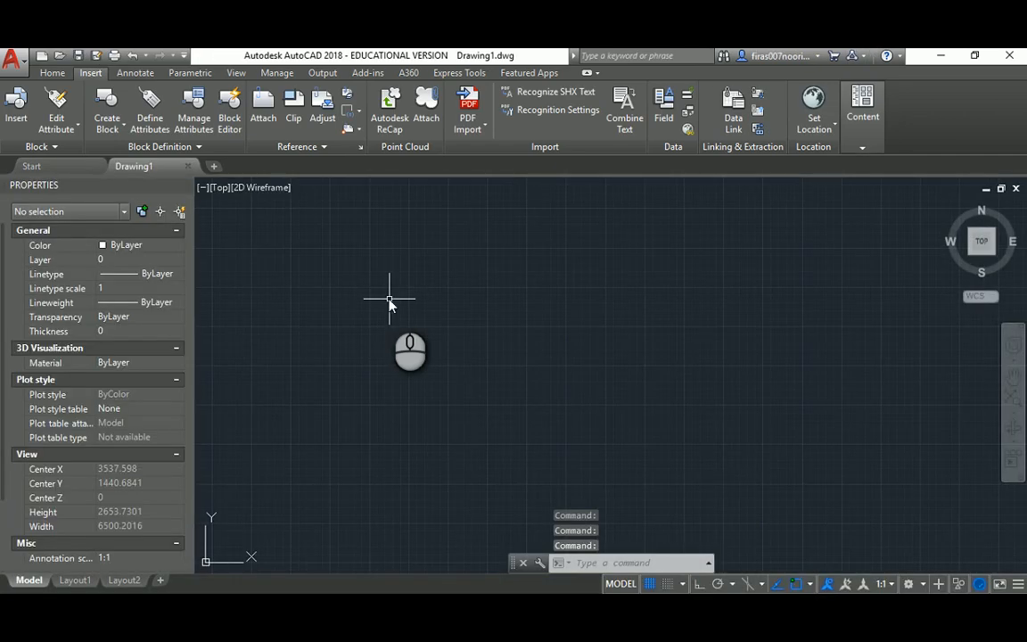
Confirm decimal length units with millimetre insertion scale via the UNITS dialog.
text(UNITS)
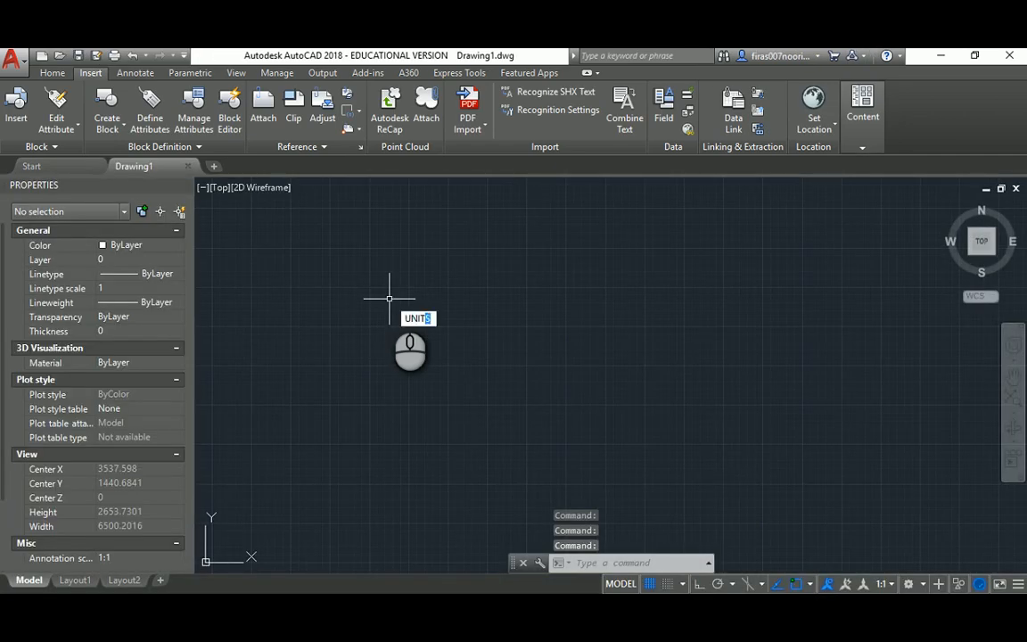
text(UNITS)
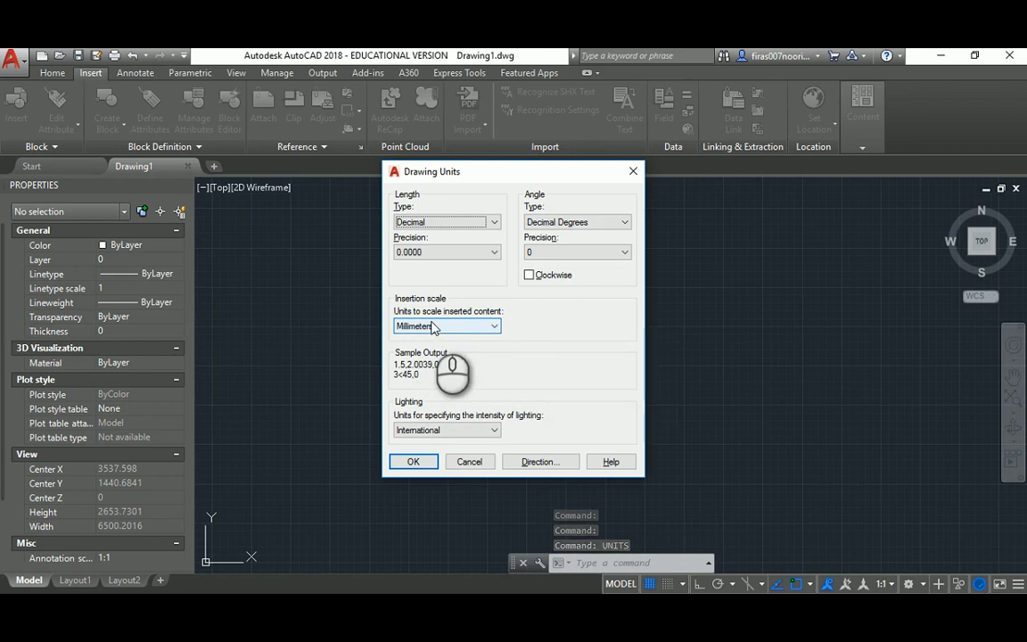
click(414, 461)
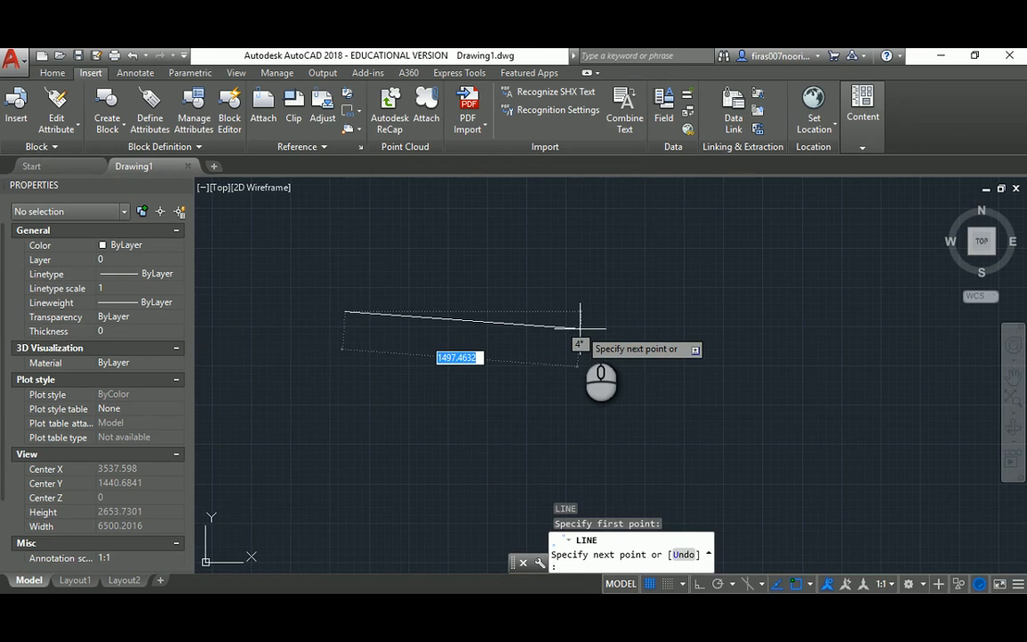
Draw a 5000-unit horizontal line with Ortho, then list its available linetypes in Properties.
key(f8)
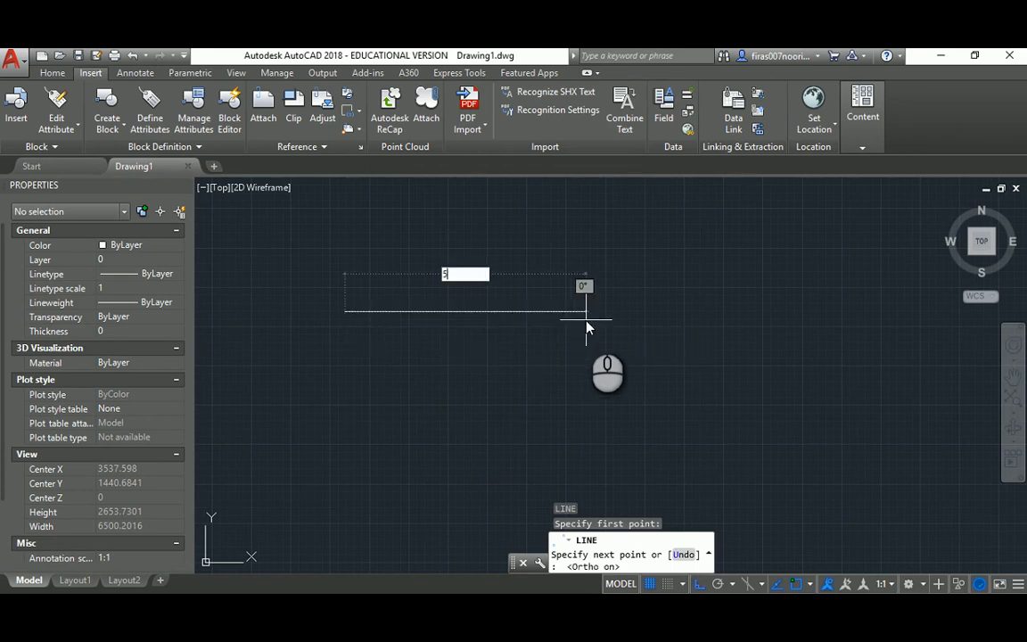
text(5000)
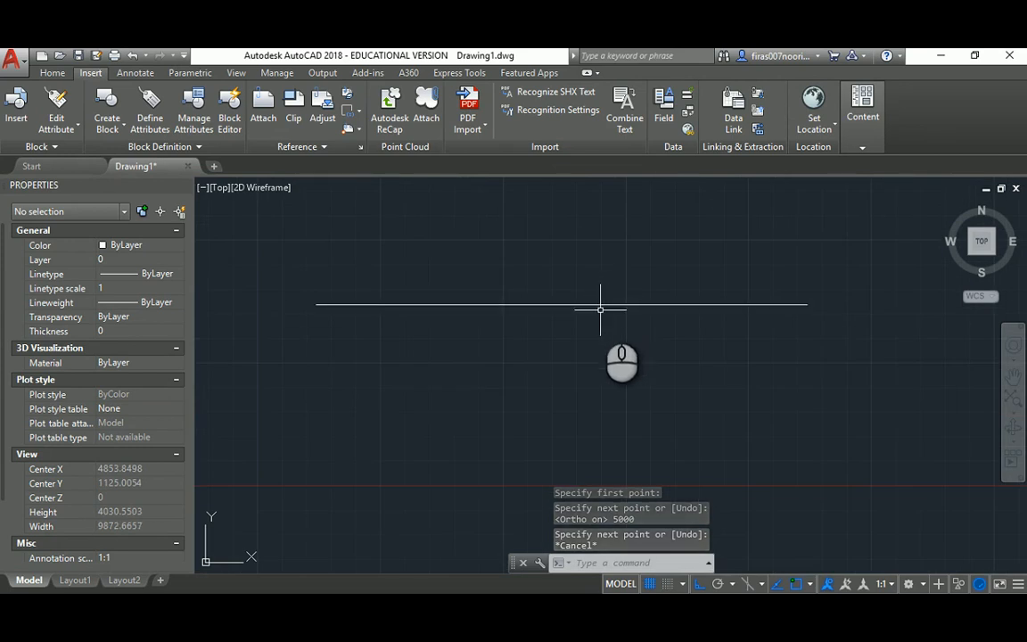
mouse_move(564, 274)
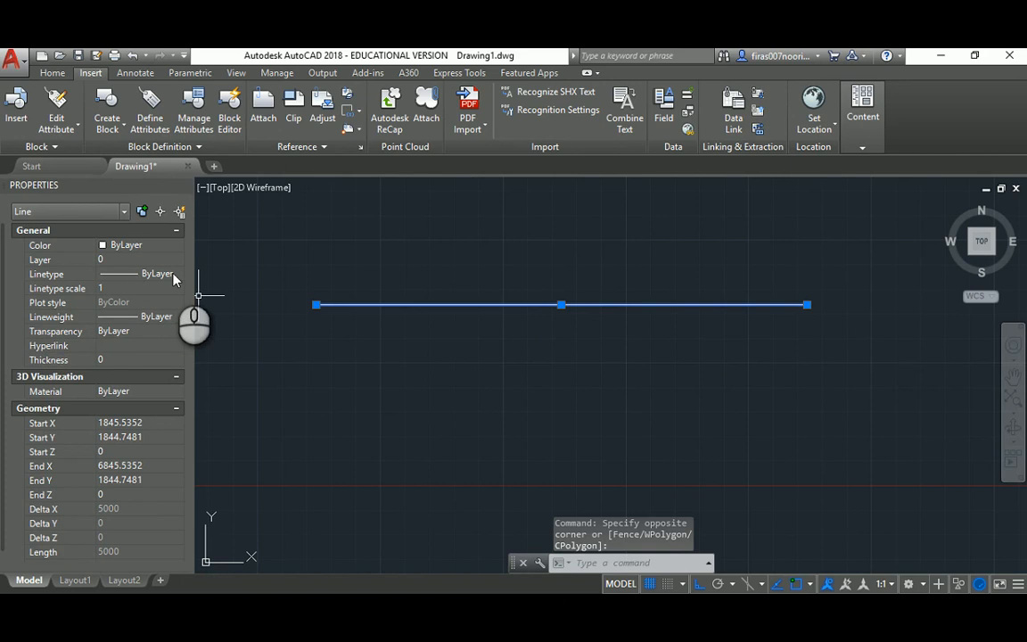
click(179, 275)
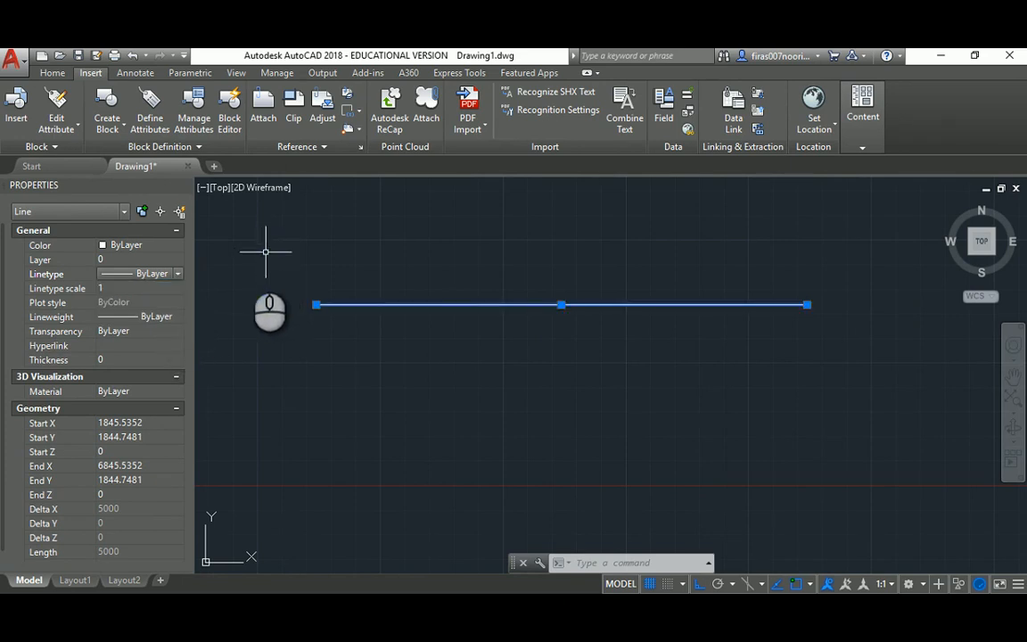
click(179, 275)
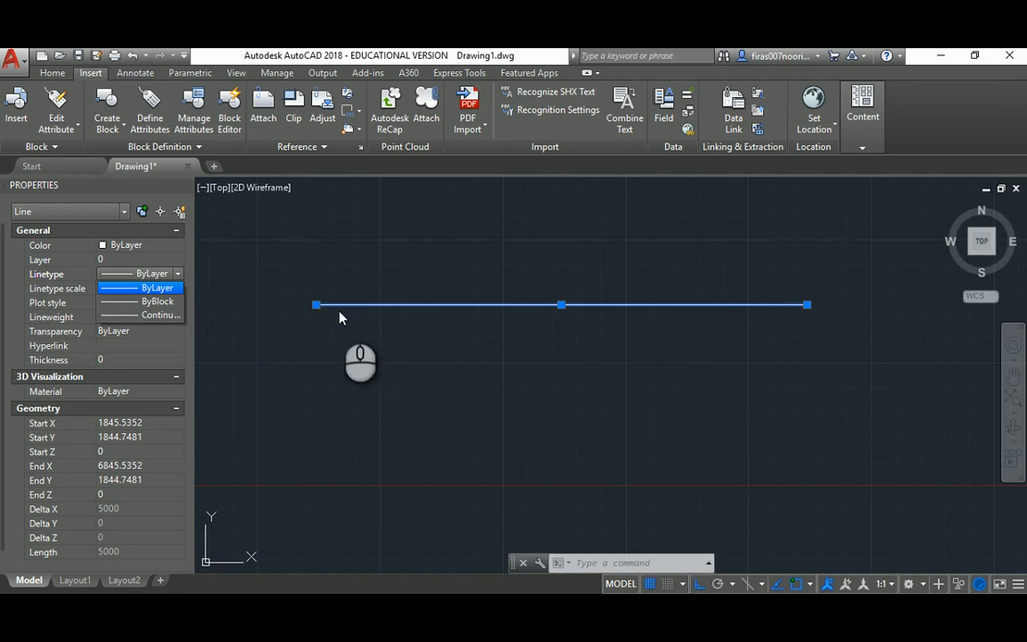
mouse_move(712, 289)
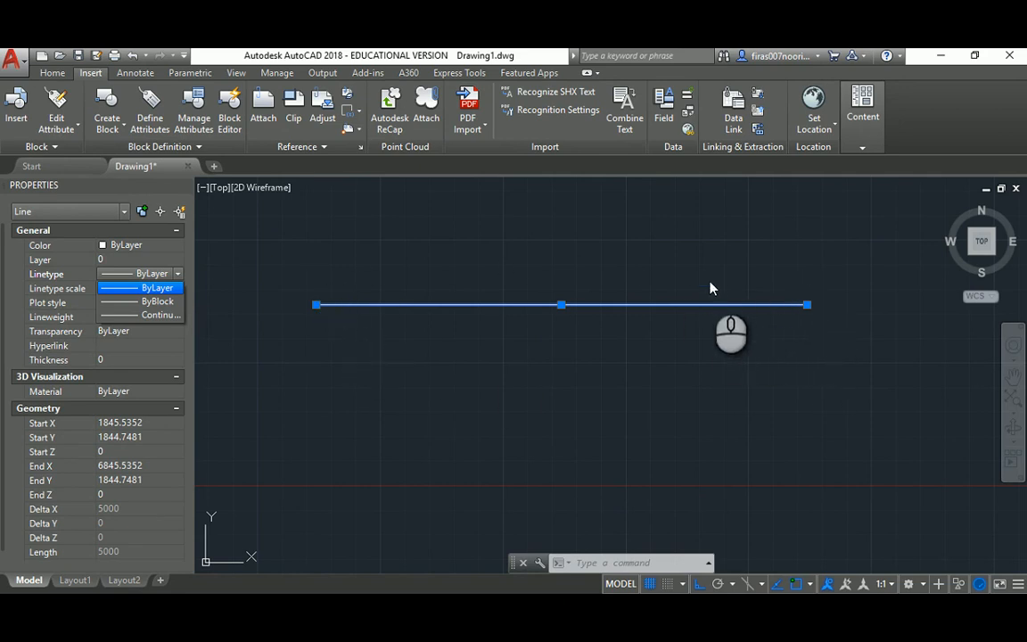
Load the ACAD_ISO04W100 long-dash dot linetype through the Linetype Manager (LT).
key(Escape)
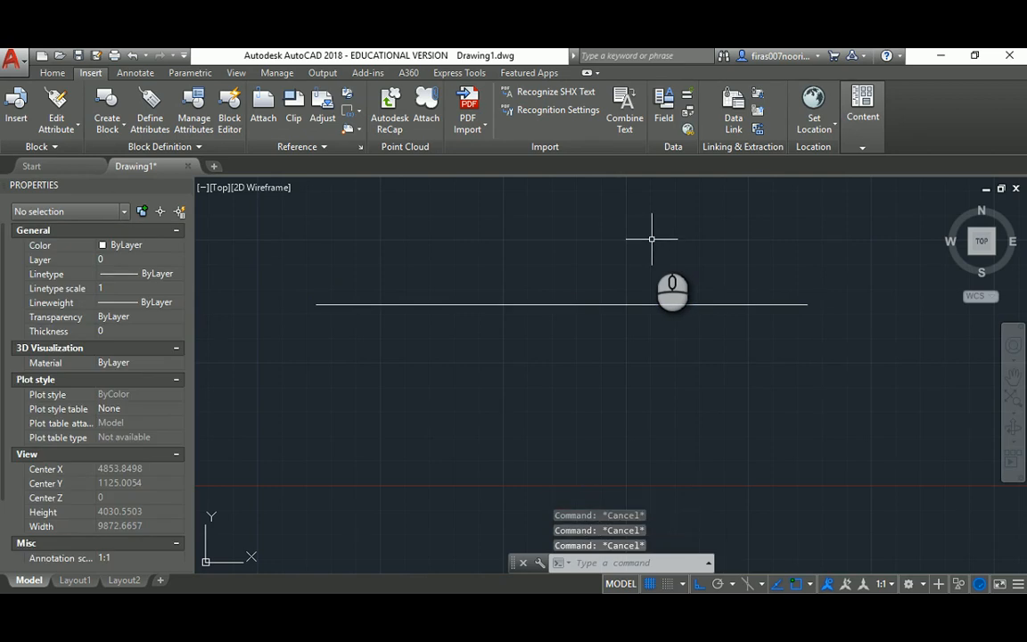
text(LT)
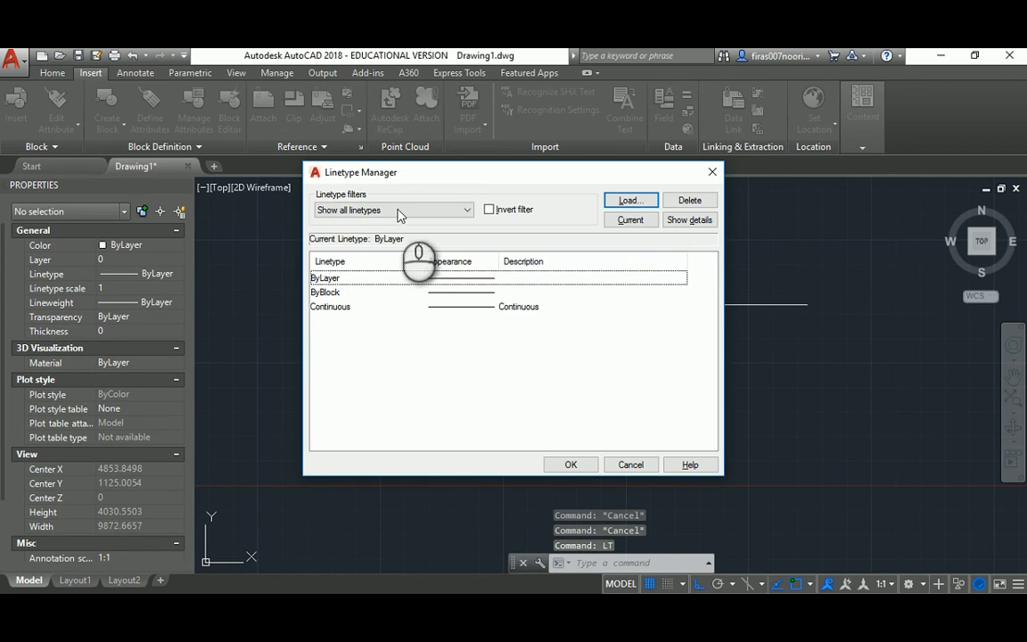
mouse_move(631, 200)
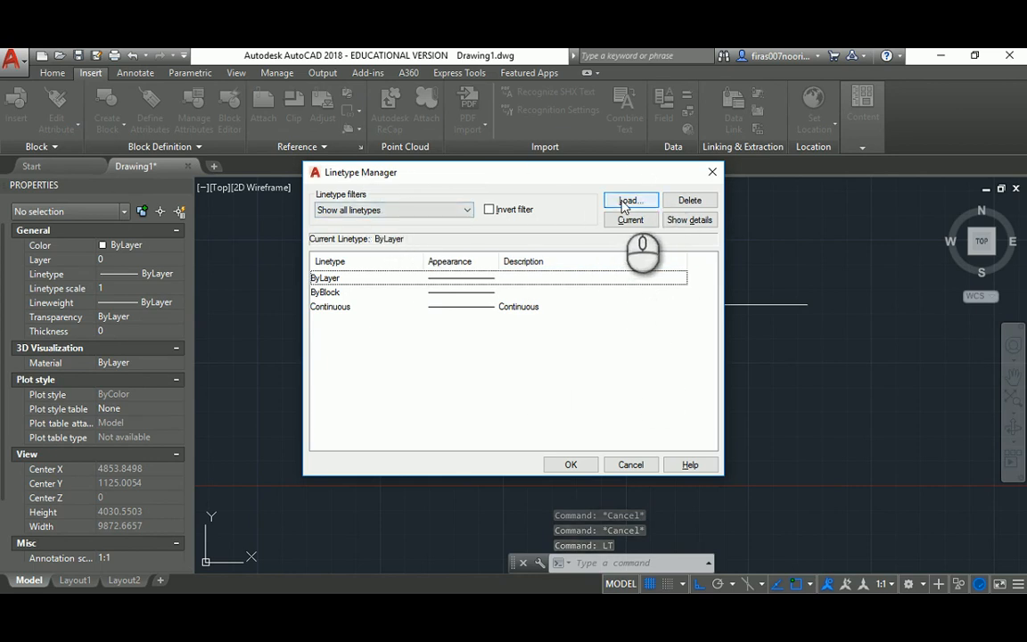
click(631, 200)
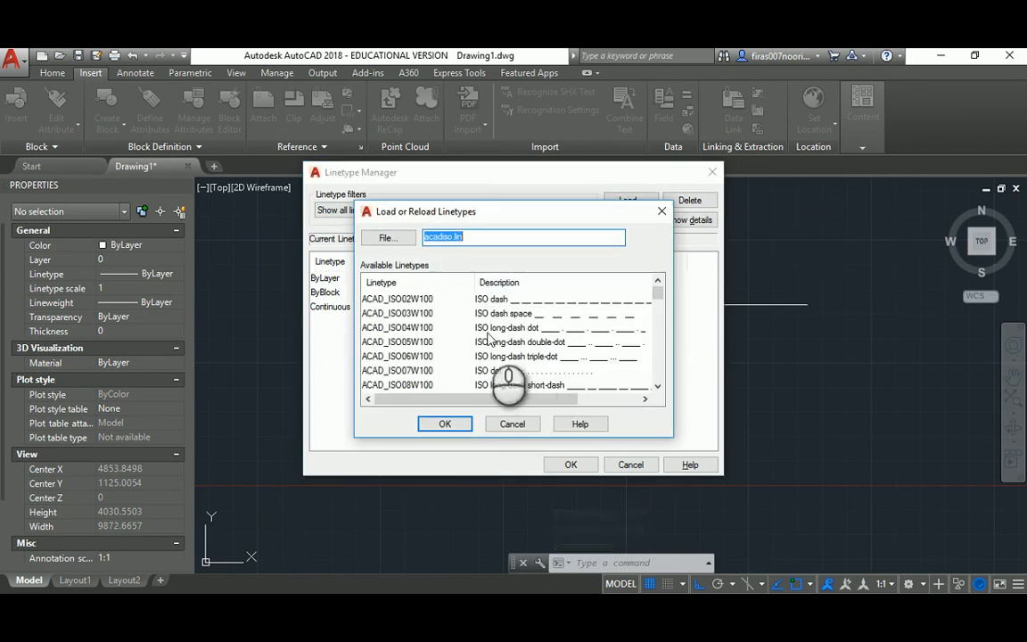
click(396, 328)
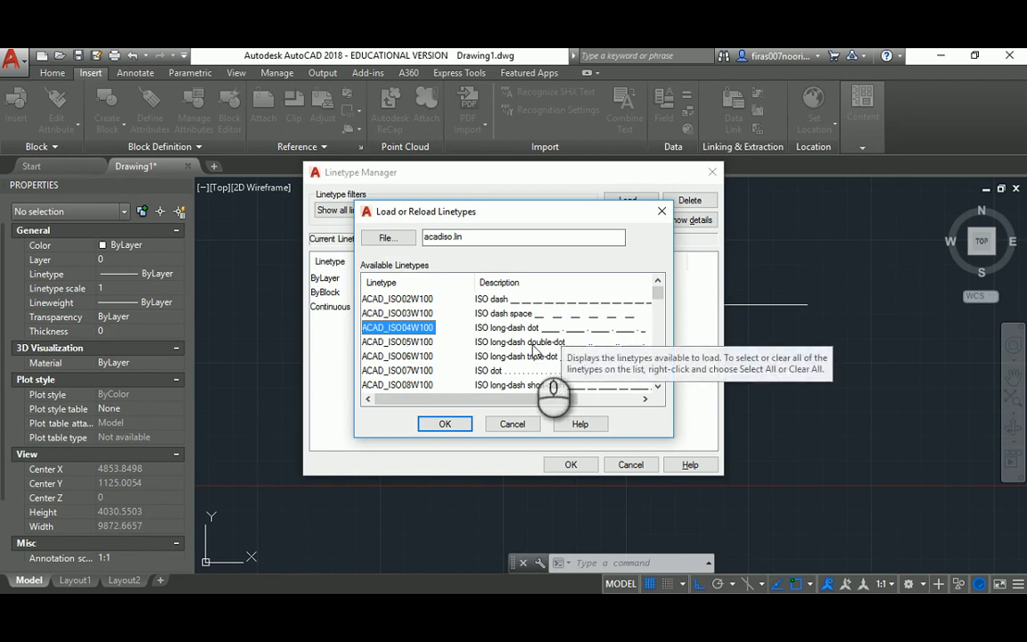
click(446, 425)
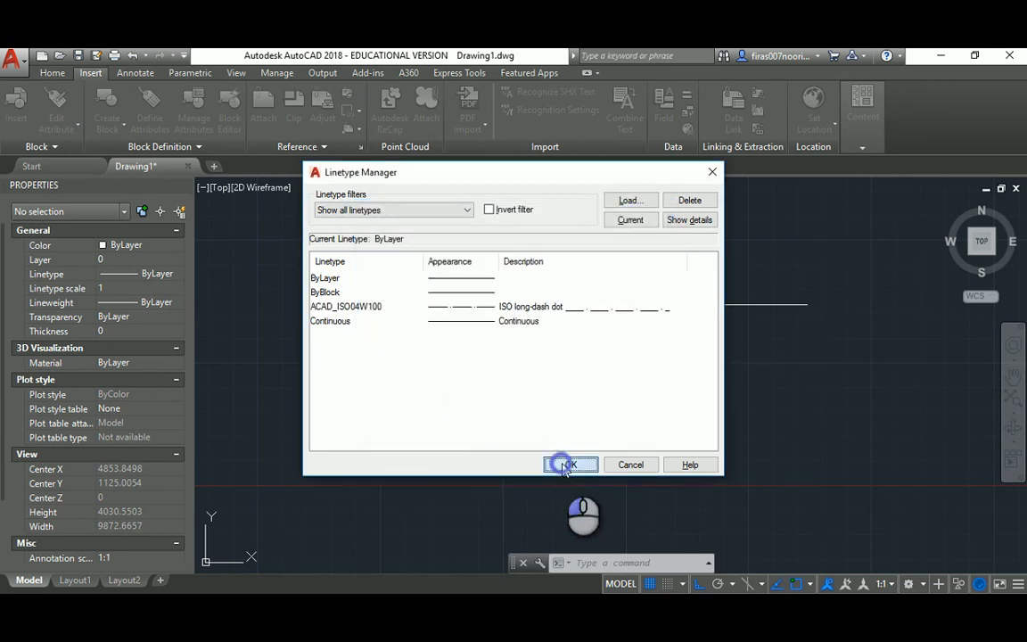
click(567, 463)
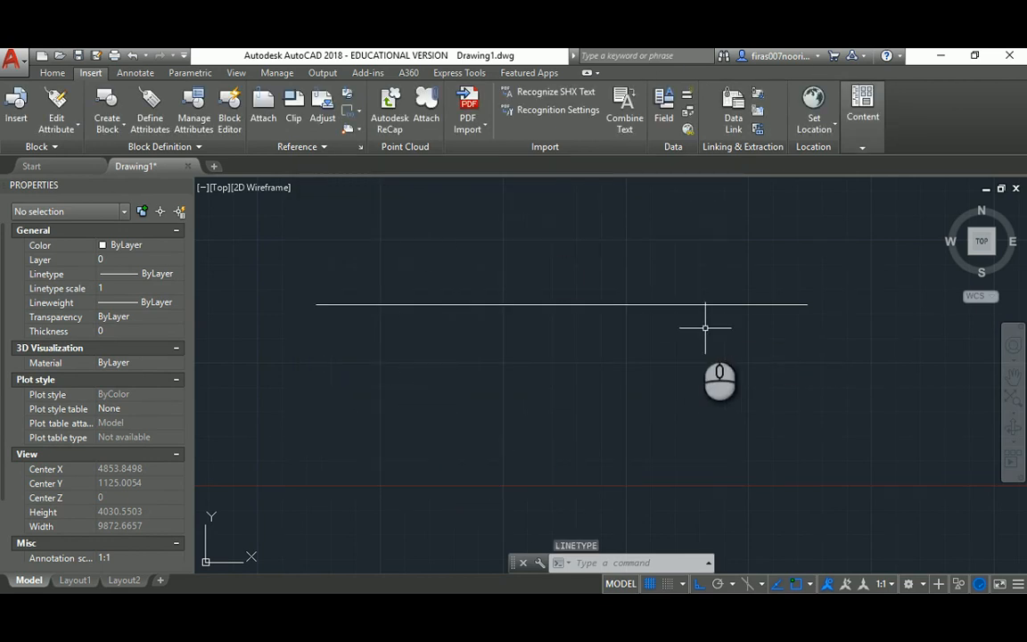
mouse_move(439, 331)
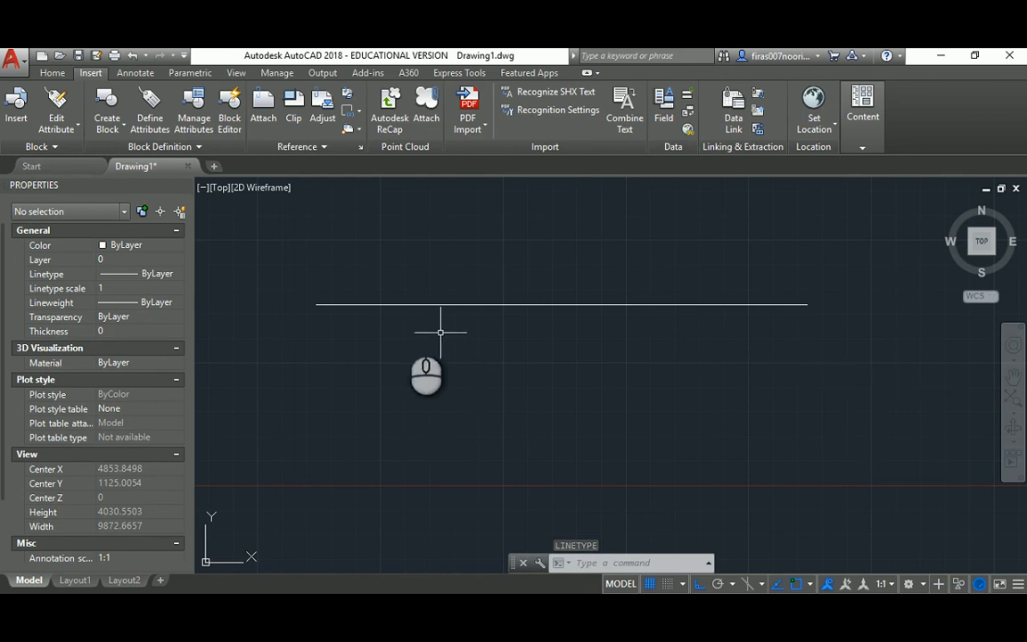
mouse_move(526, 295)
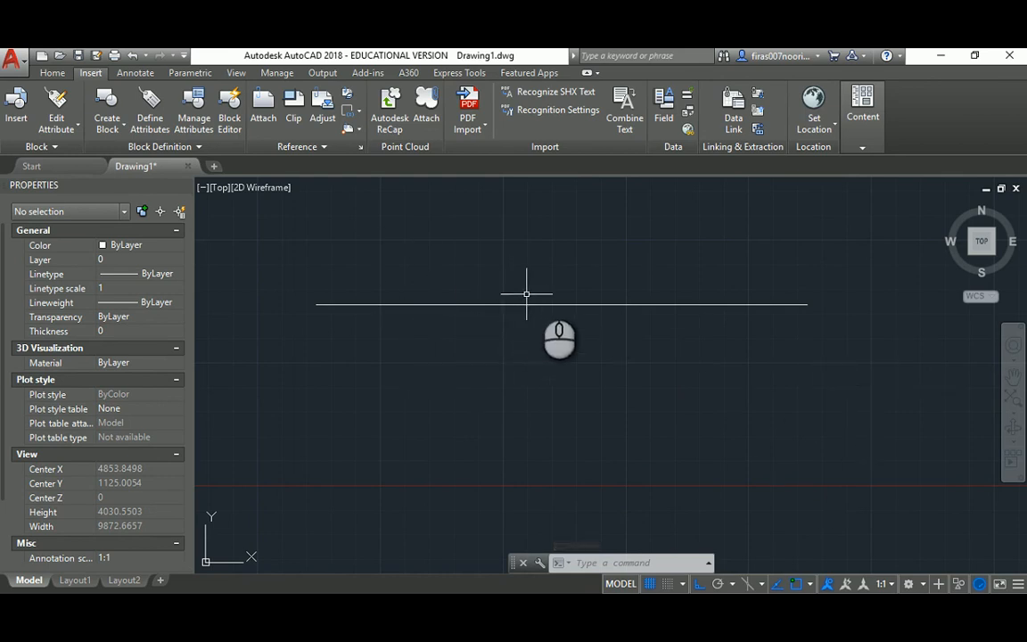
Assign the ACAD_ISO04W100 linetype to the 5000-unit line in Properties.
click(560, 303)
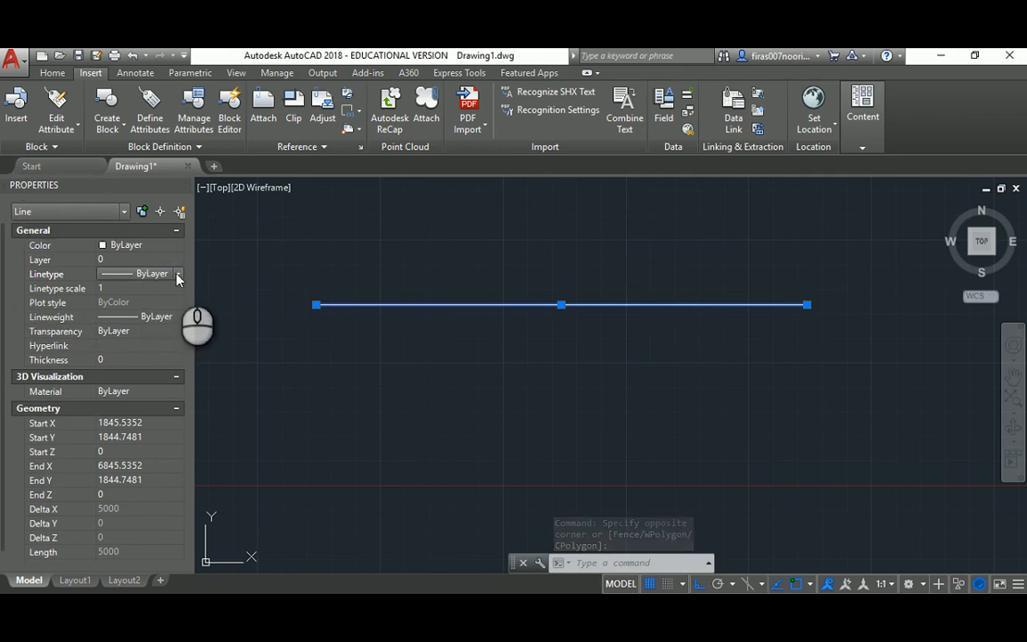
click(179, 275)
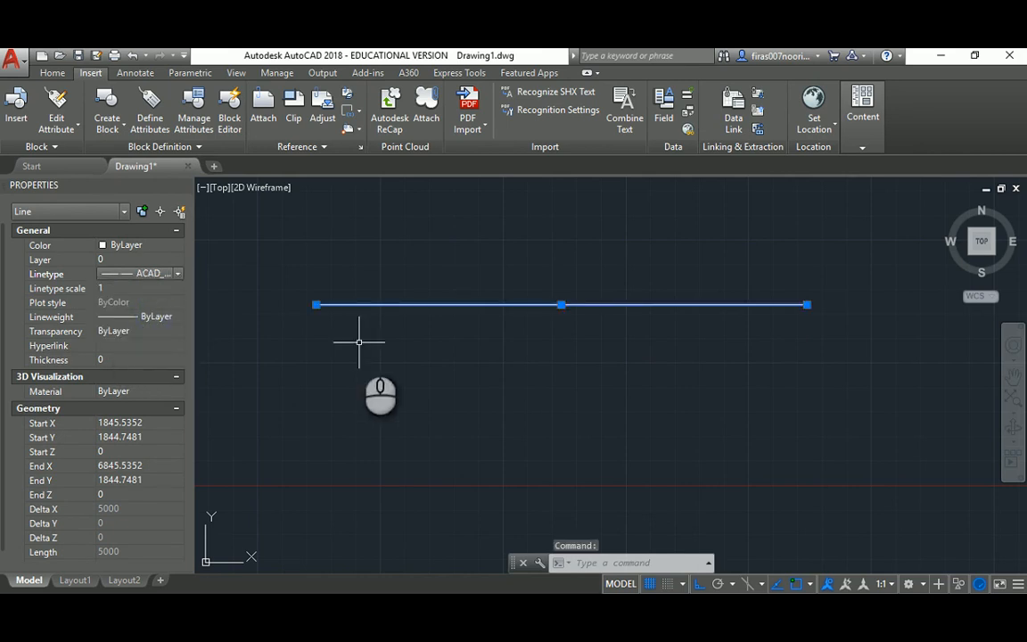
mouse_move(435, 307)
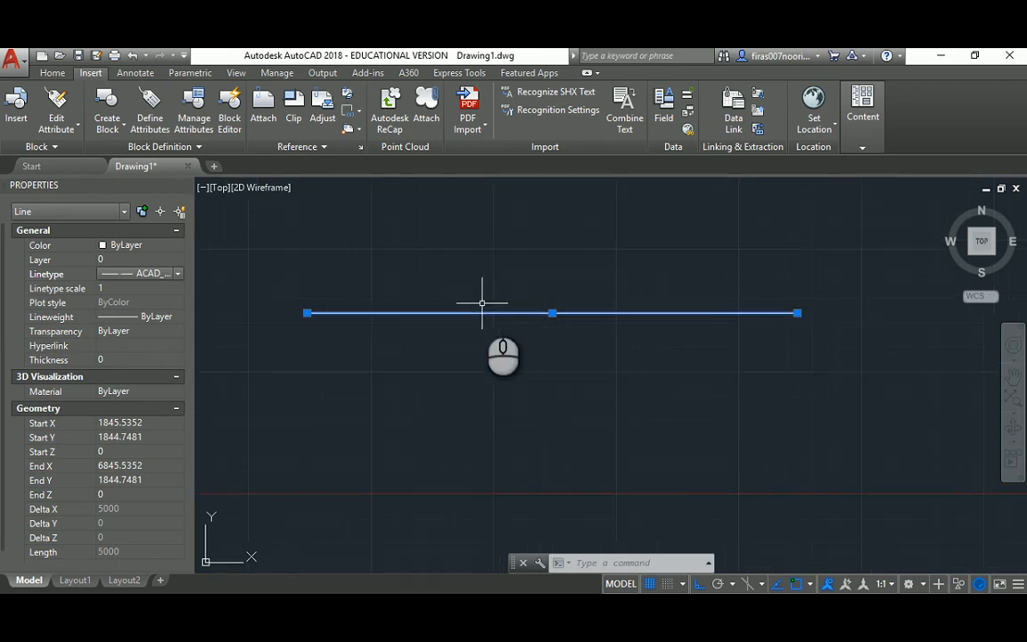
key(Escape)
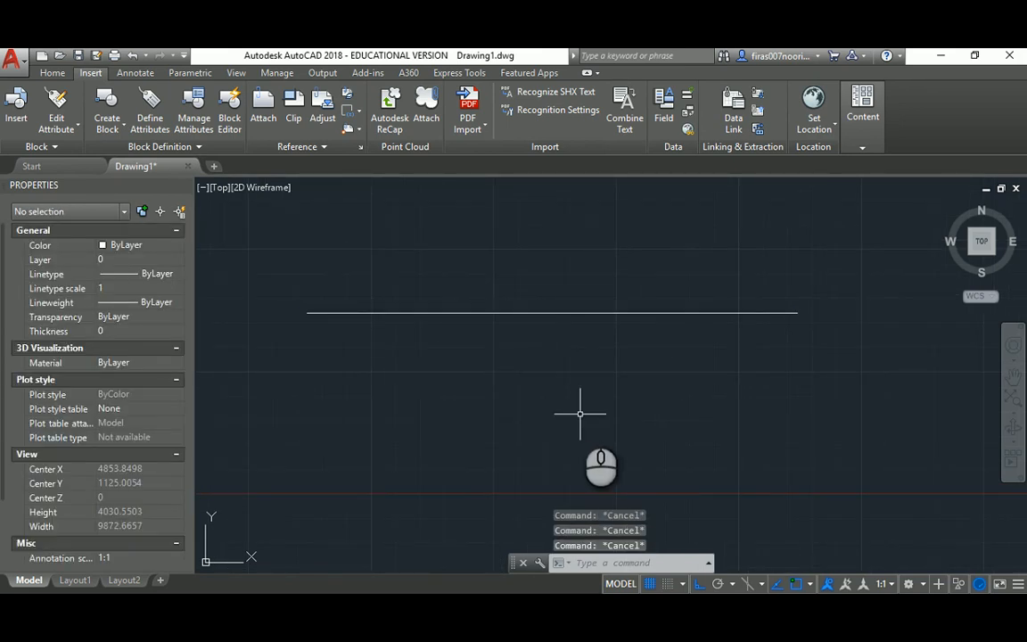
mouse_move(550, 373)
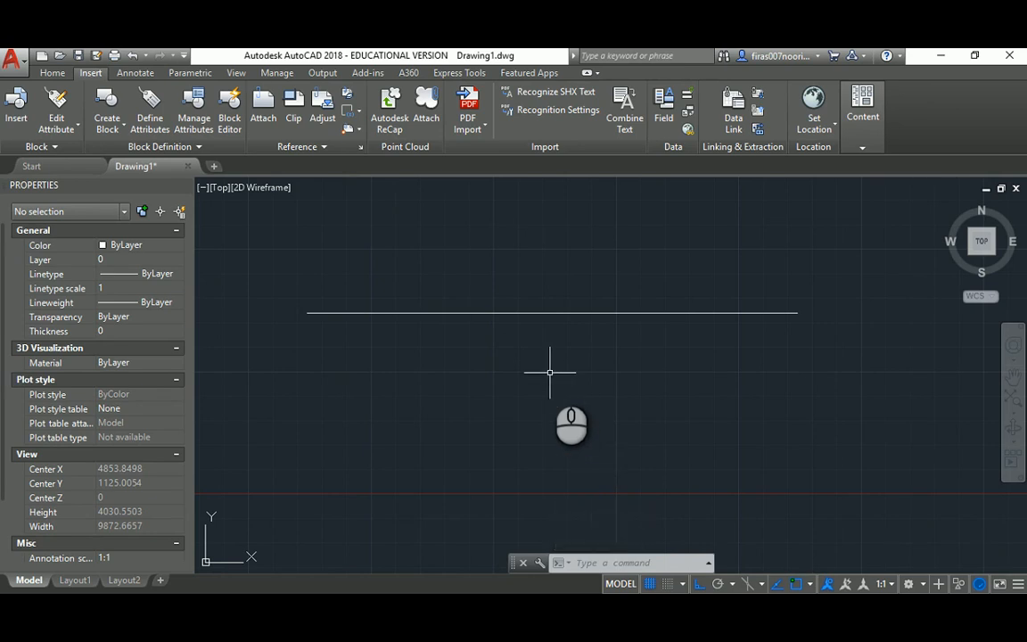
Try global linetype scales 10, 5 and 20 with LTS, settling on 20 for a clear dash-dot pattern.
text(LTS)
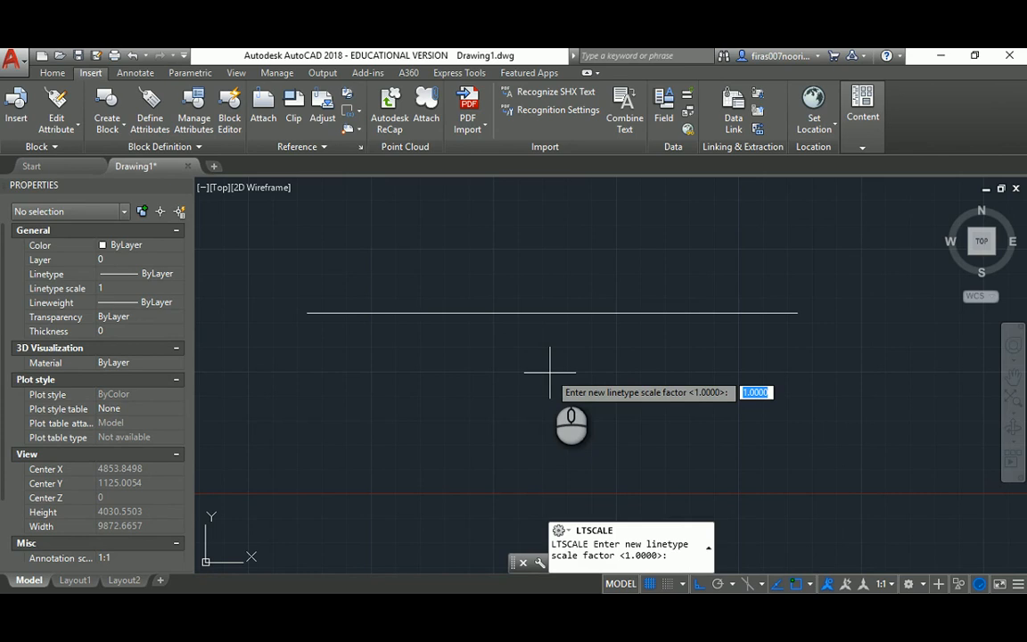
text(10)
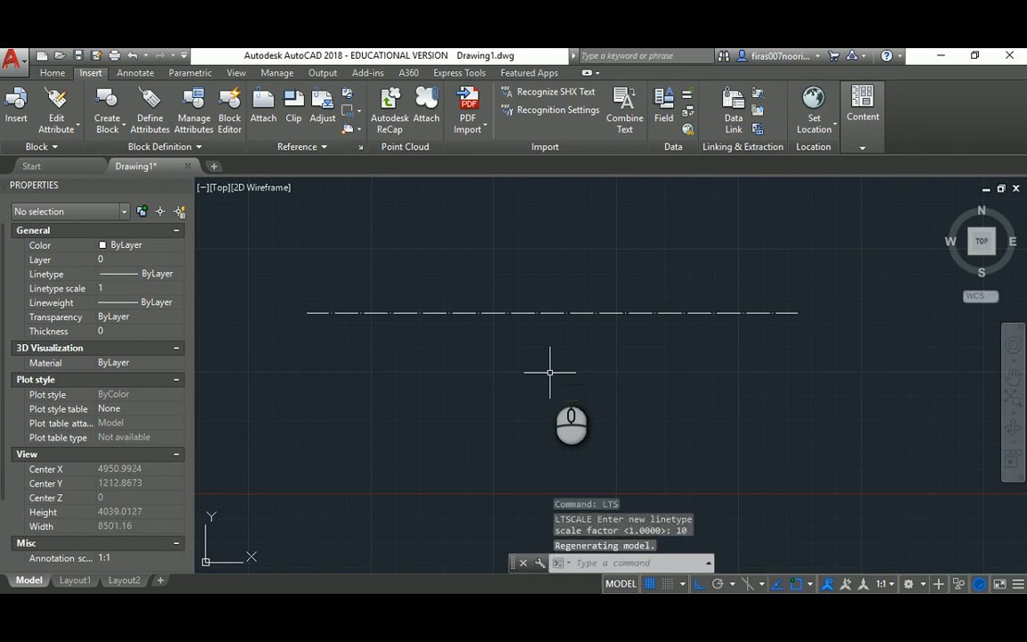
mouse_move(586, 426)
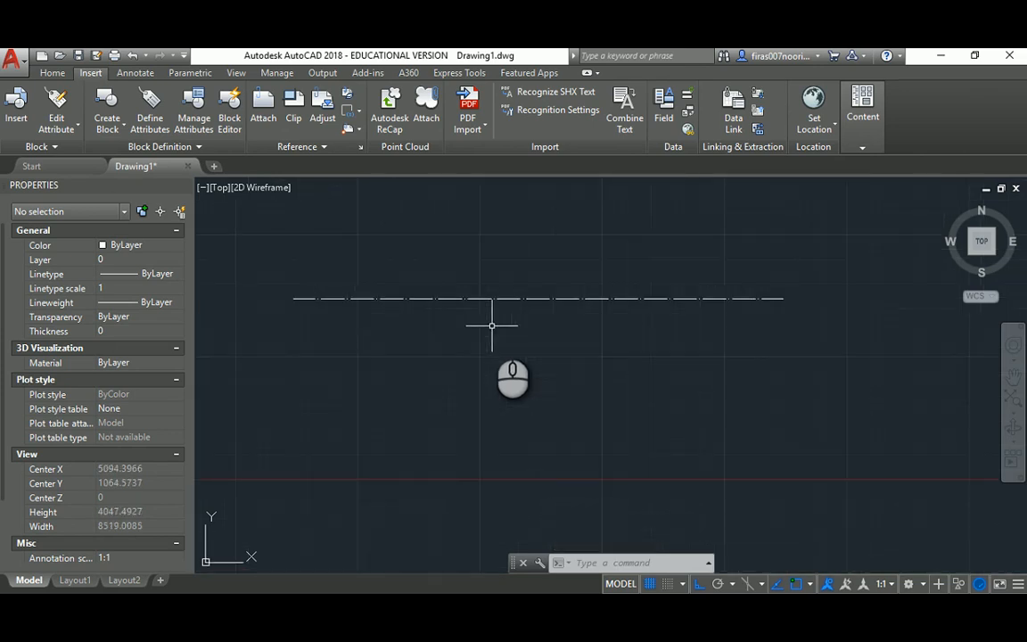
text(50)
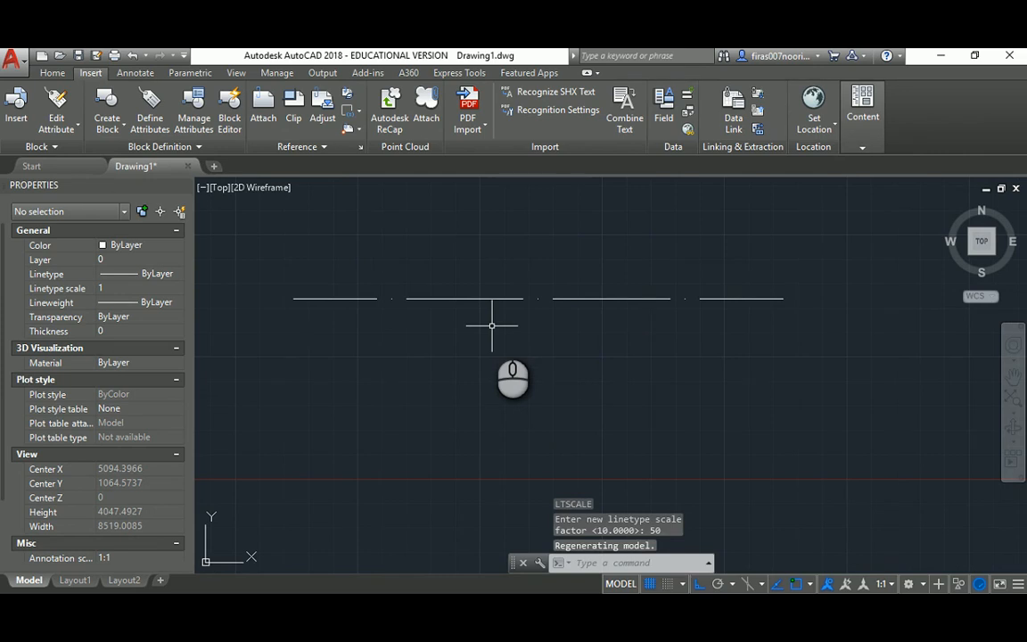
text(20)
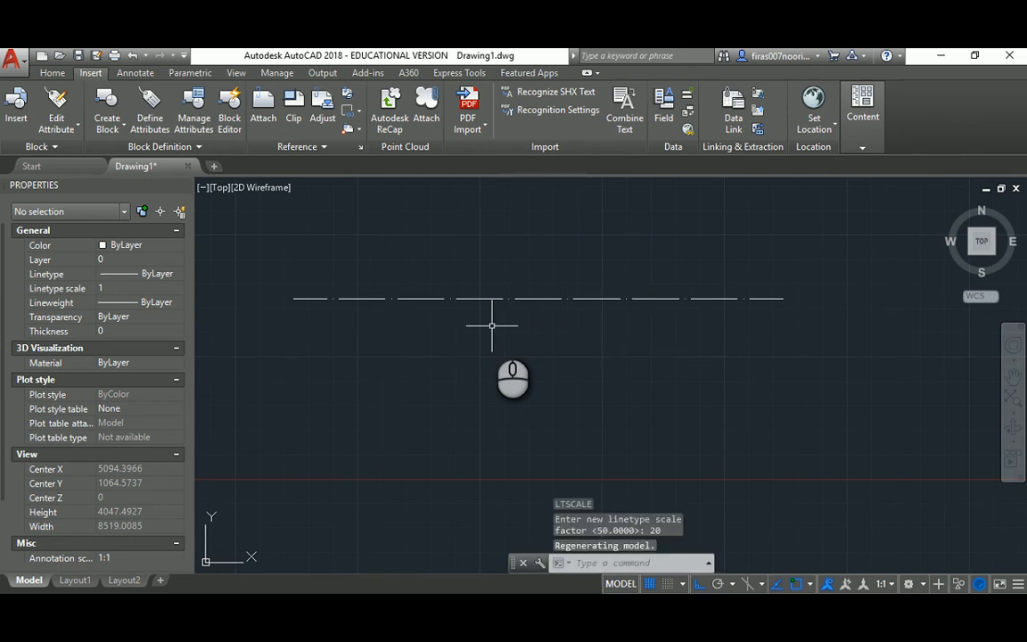
text(20)
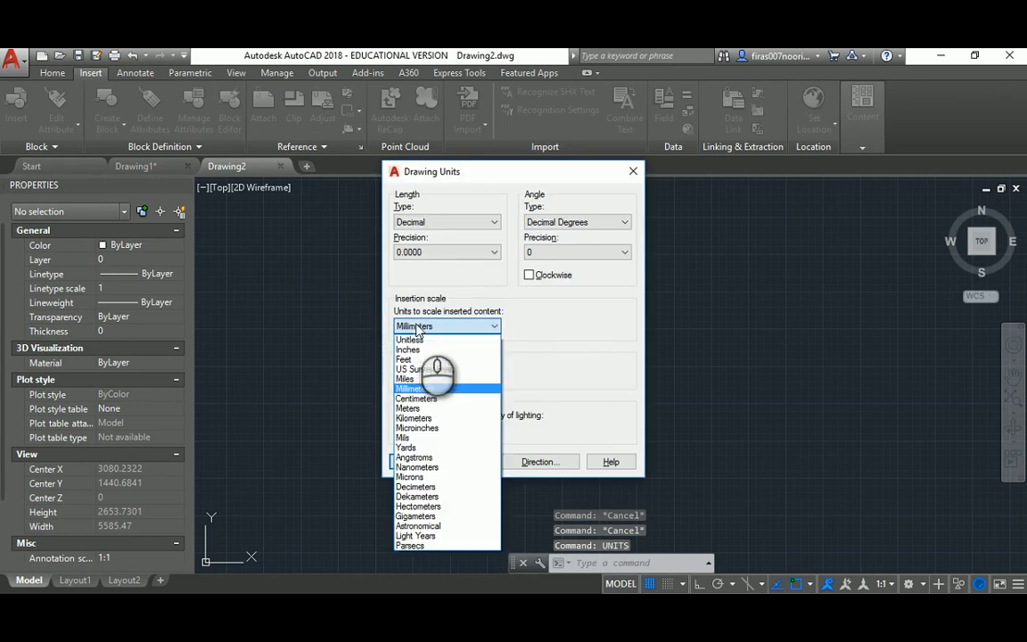
Set Drawing2's insertion scale to Meters in the Drawing Units dialog.
click(407, 408)
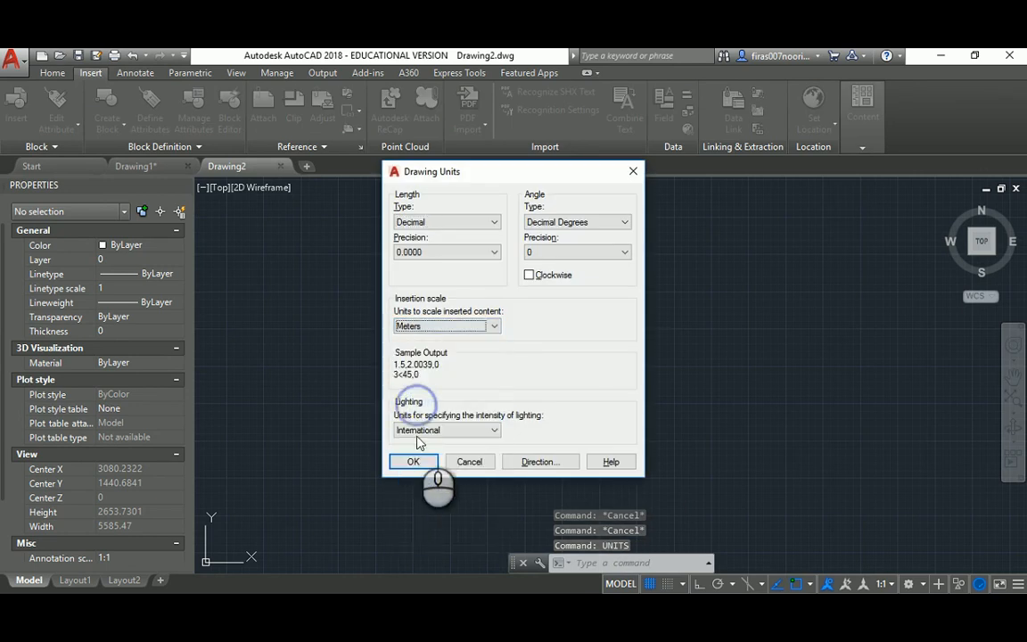
click(414, 460)
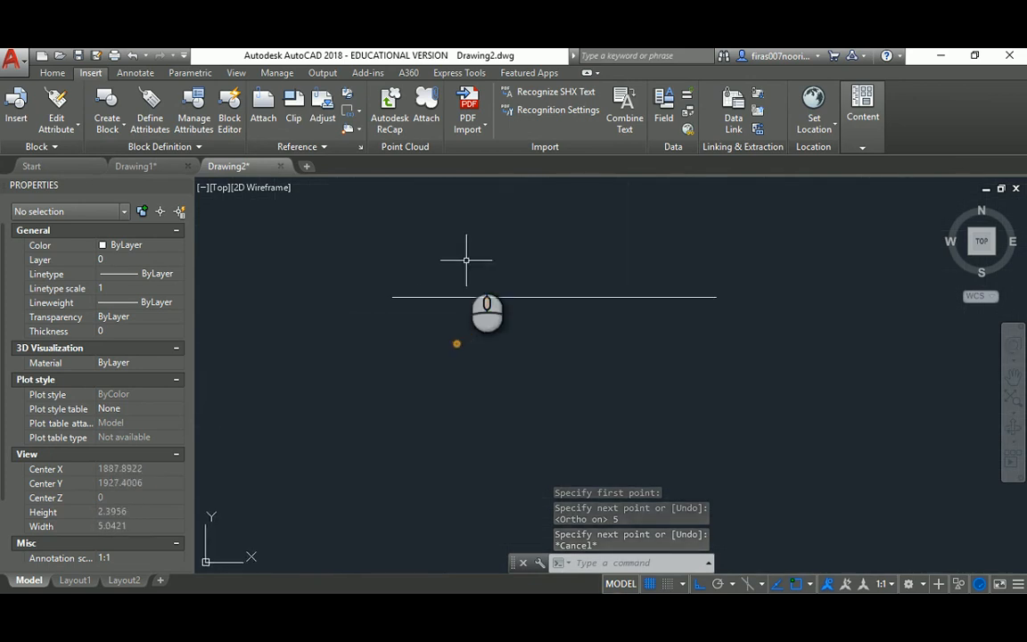
Load a dashed ACAD_ISO linetype and assign it to the short horizontal line.
key(Enter)
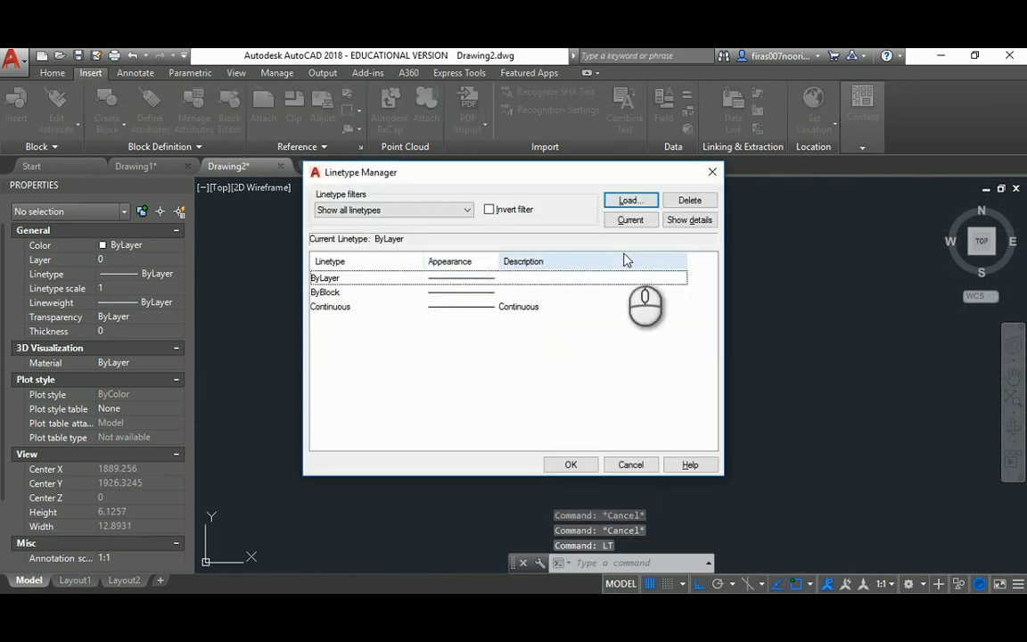
click(631, 200)
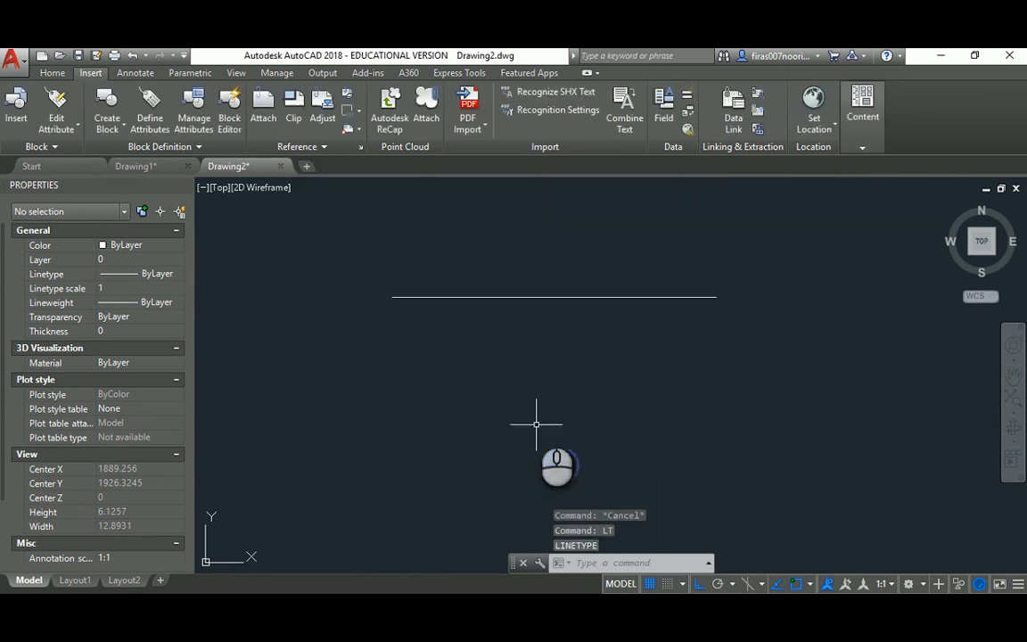
click(553, 296)
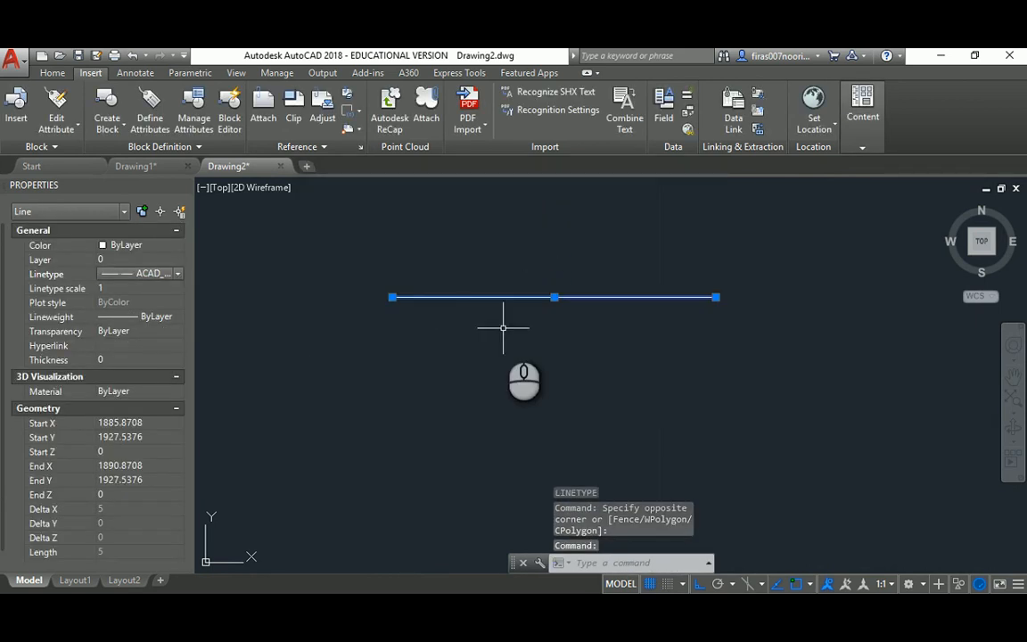
key(Escape)
text(10)
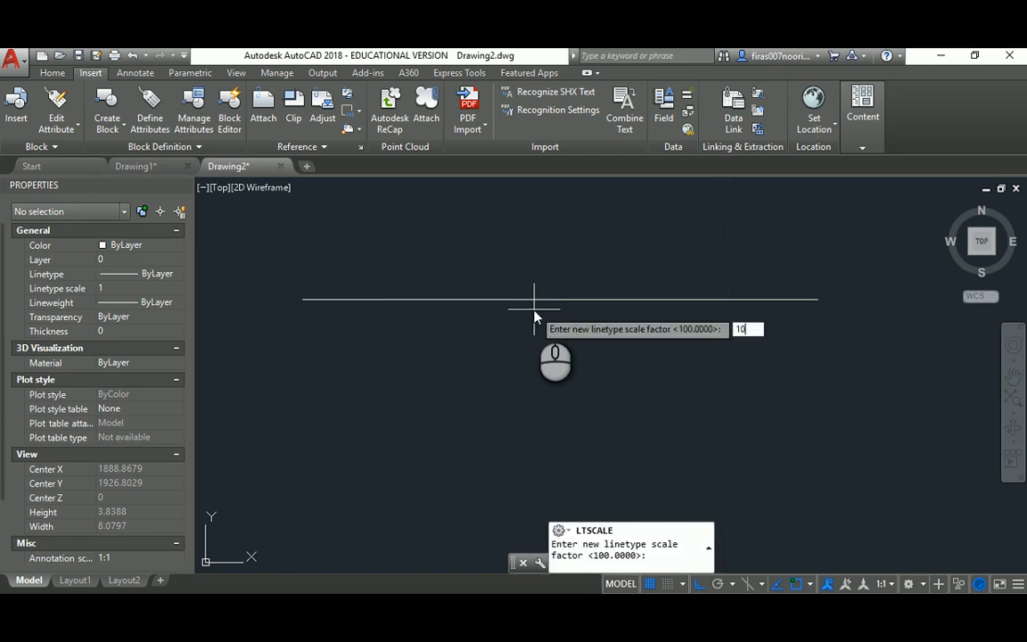
Lower the global linetype scale to 0.1 and then 0.01 so the dashes show.
key(enter)
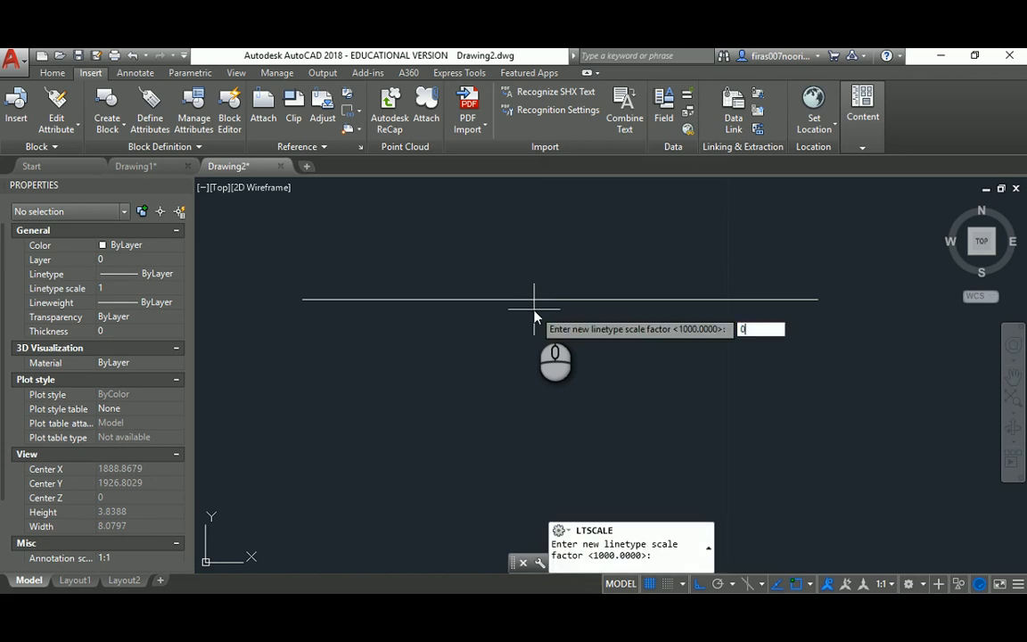
text(0.1)
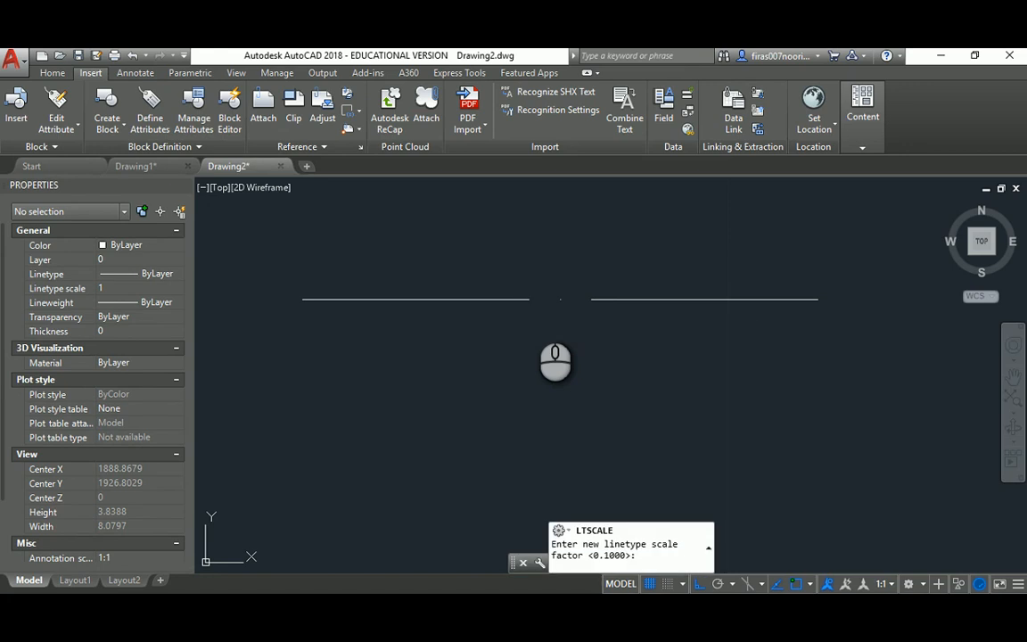
text(0.01)
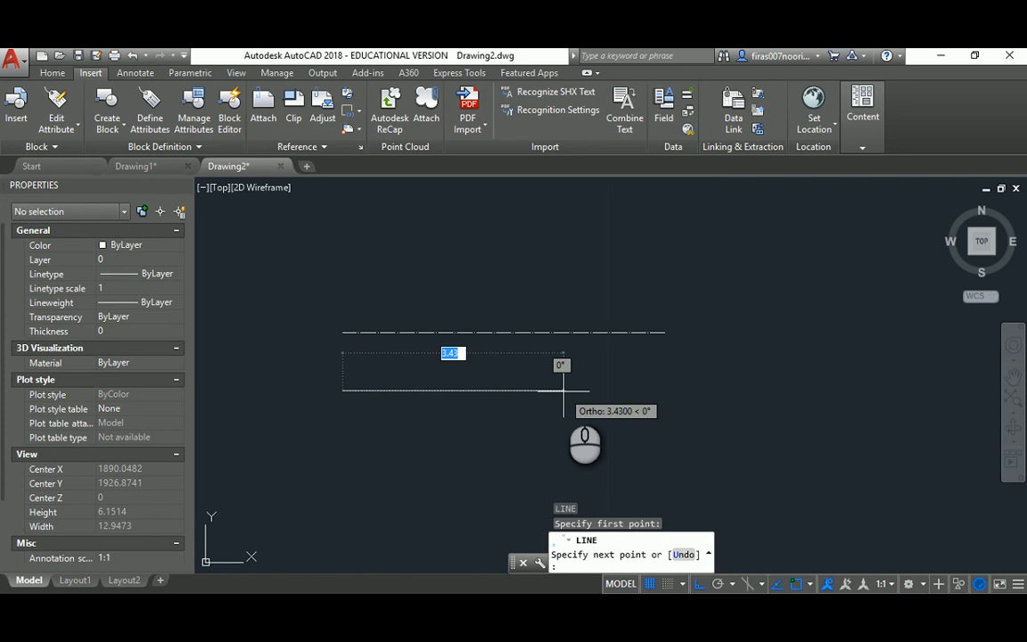
Draw a second 1000-unit horizontal line below the dashed one and zoom out to see it.
text(1000)
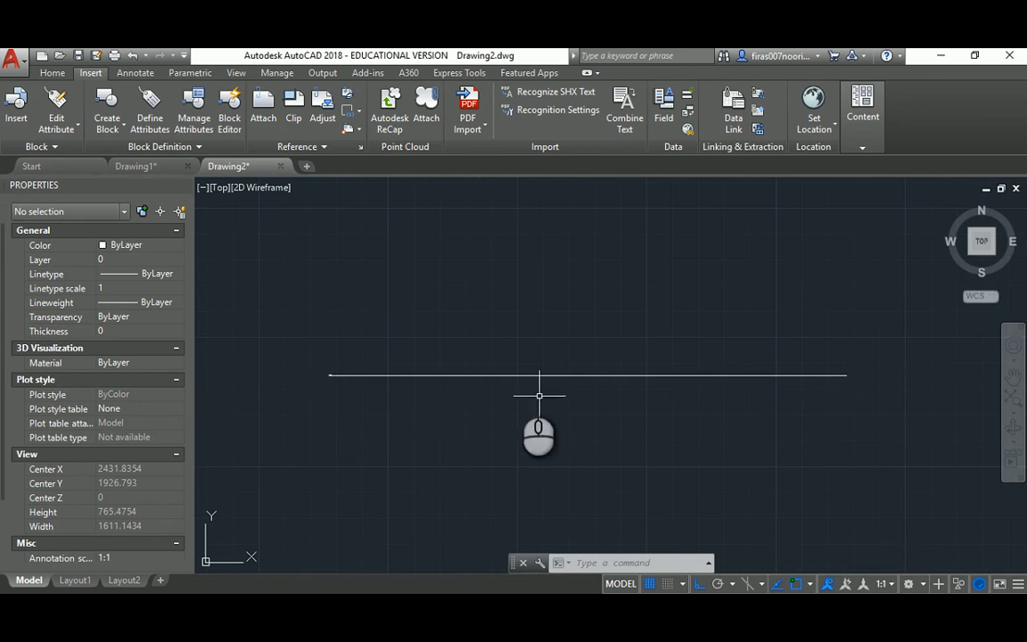
scroll(up, 3)
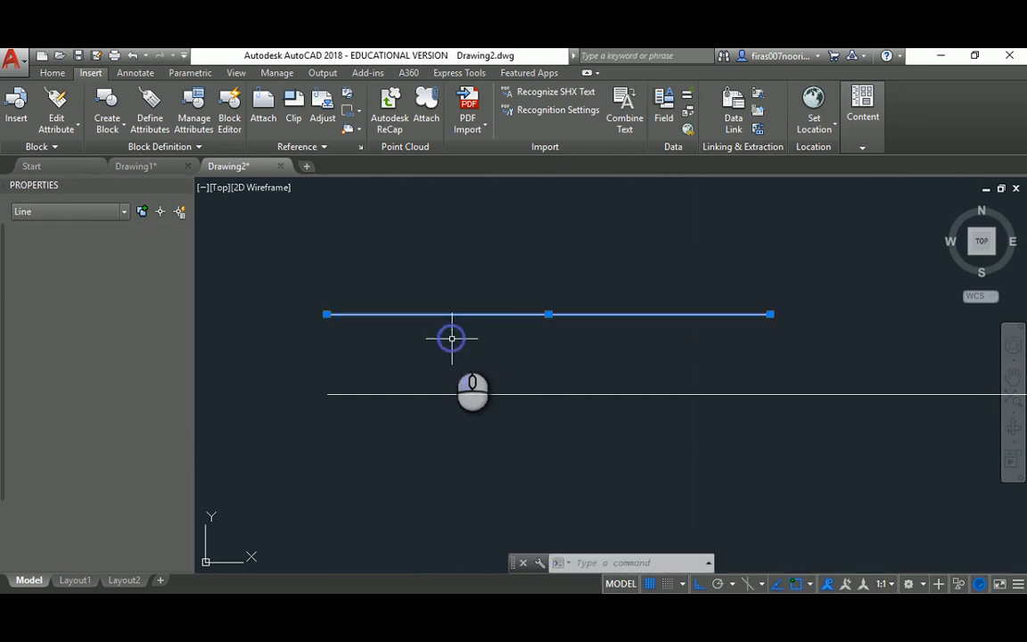
Give the short upper line its own linetype scale of 0.1, then 0.05, in Properties.
click(449, 339)
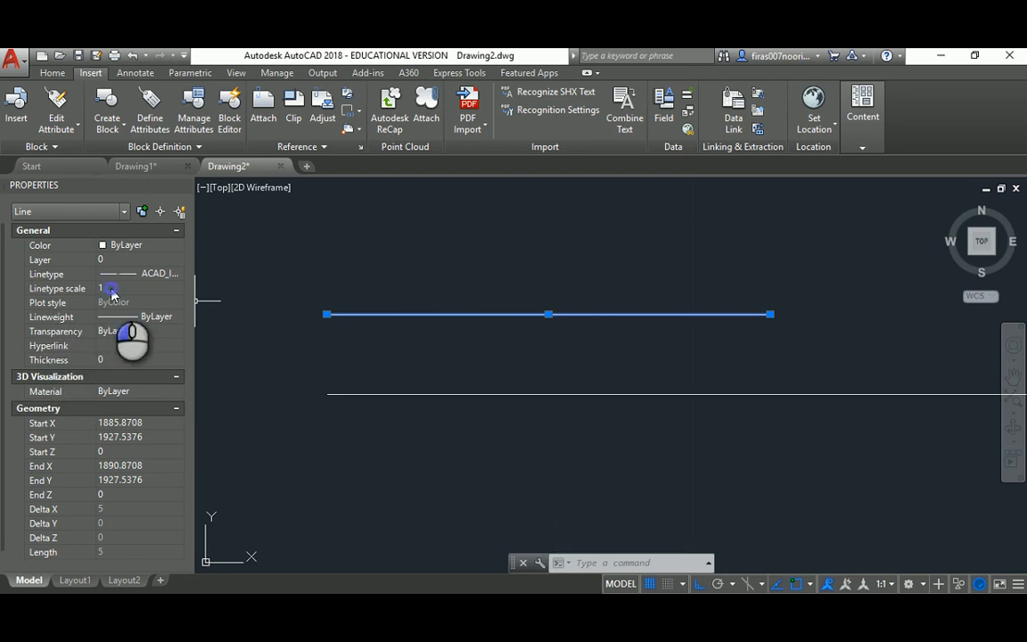
click(134, 289)
text(0.1)
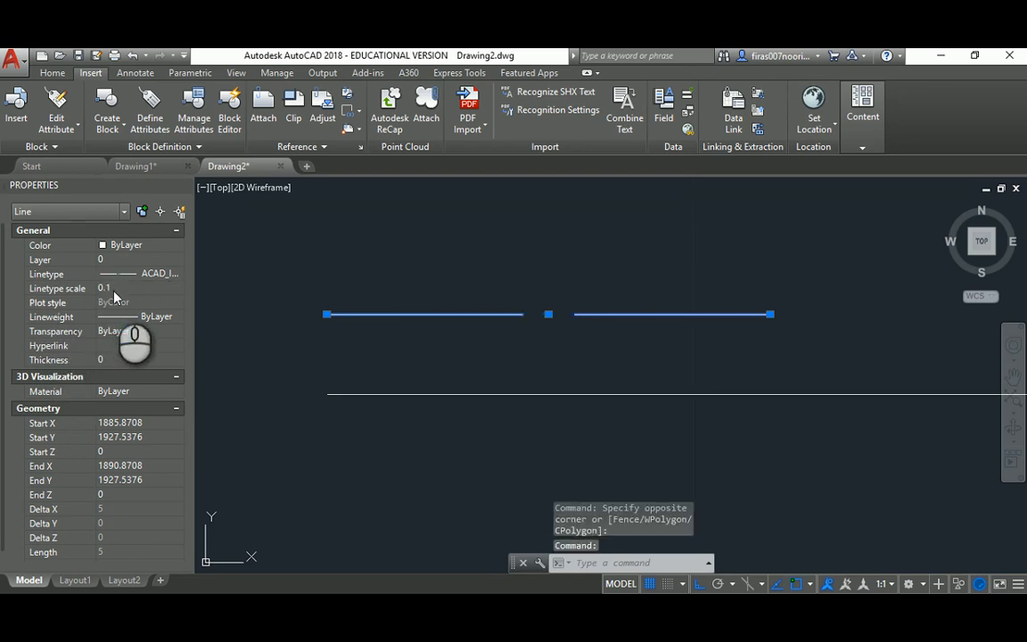
key(Escape)
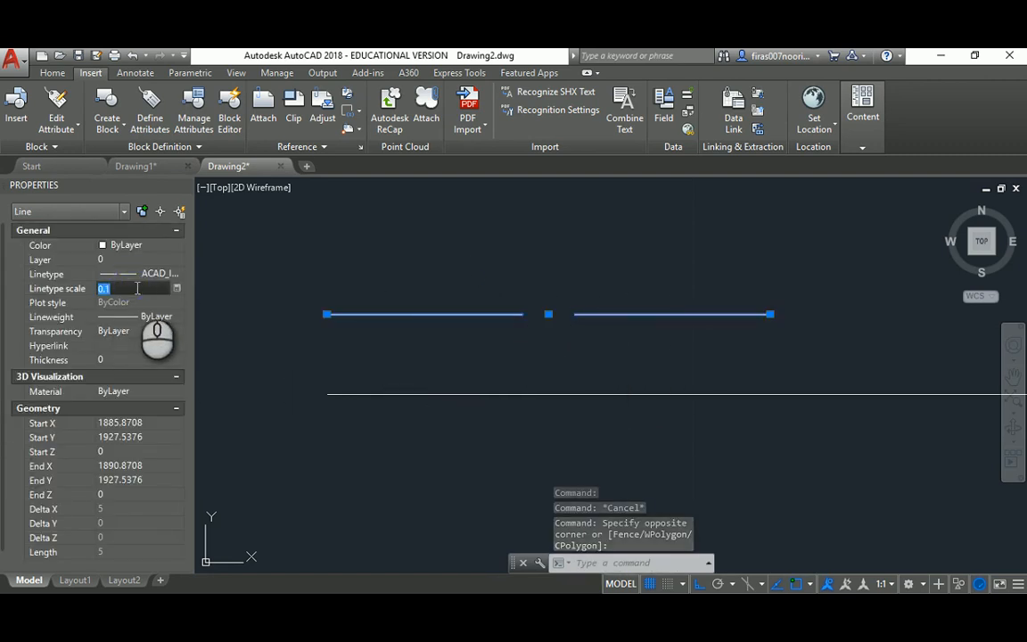
text(0.05)
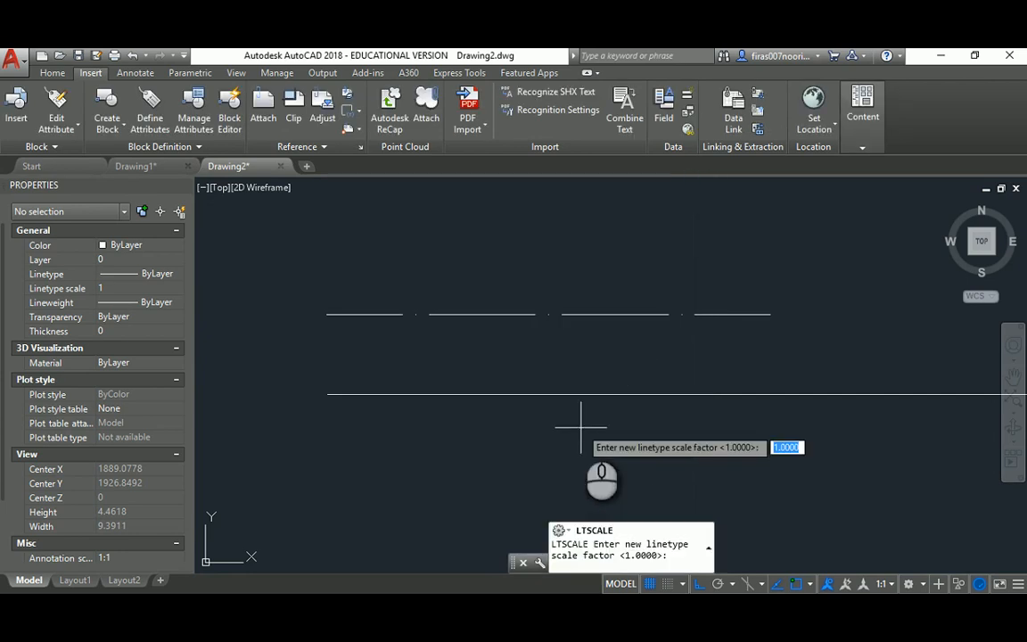
mouse_move(392, 317)
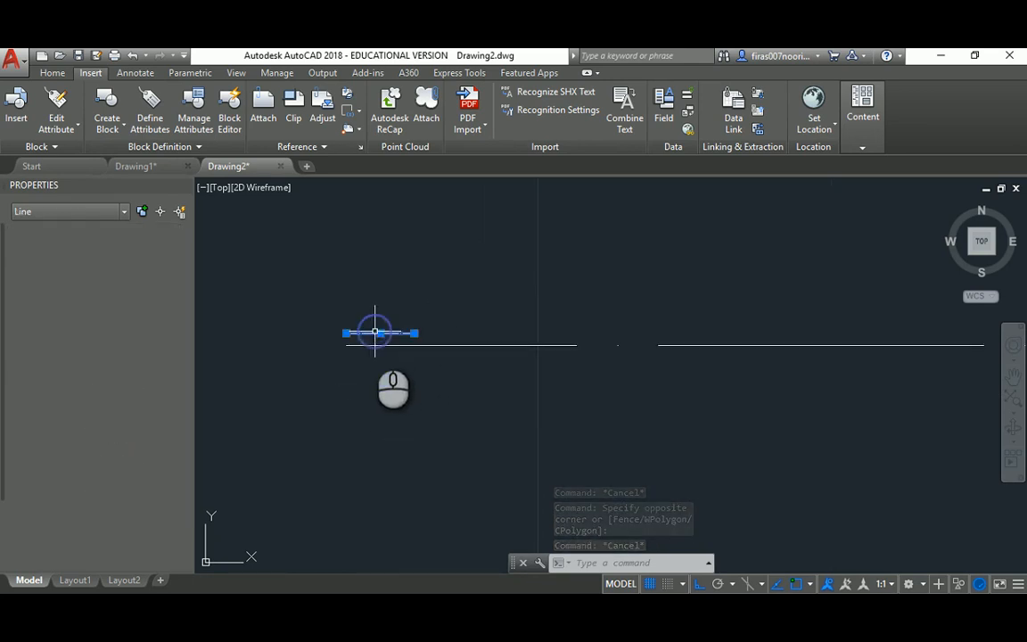
Select the short left line, zoom out, and regenerate the drawing with REGEN.
click(379, 333)
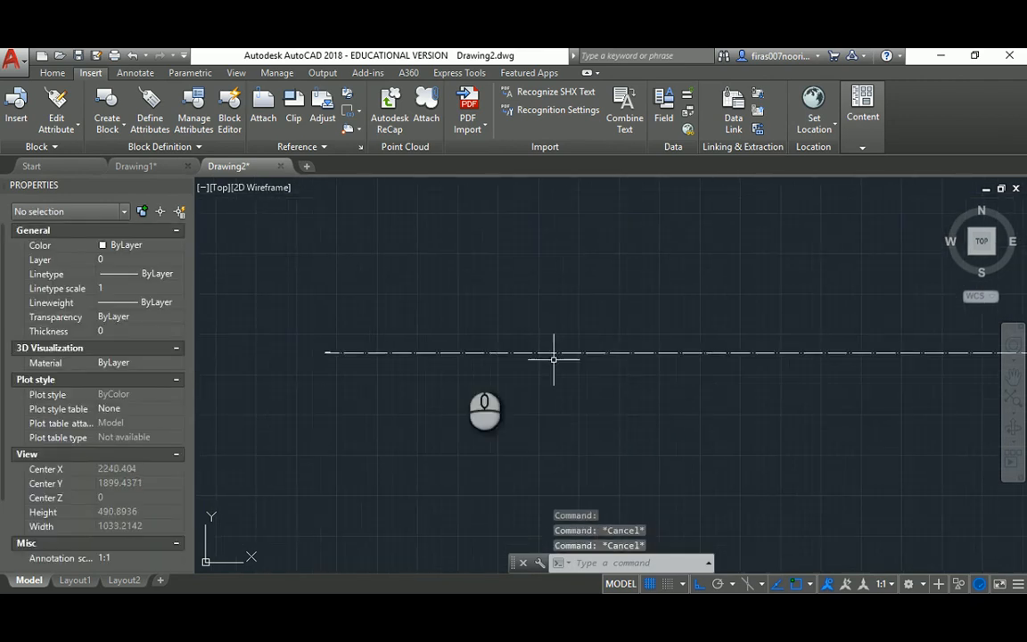
scroll(down, 3)
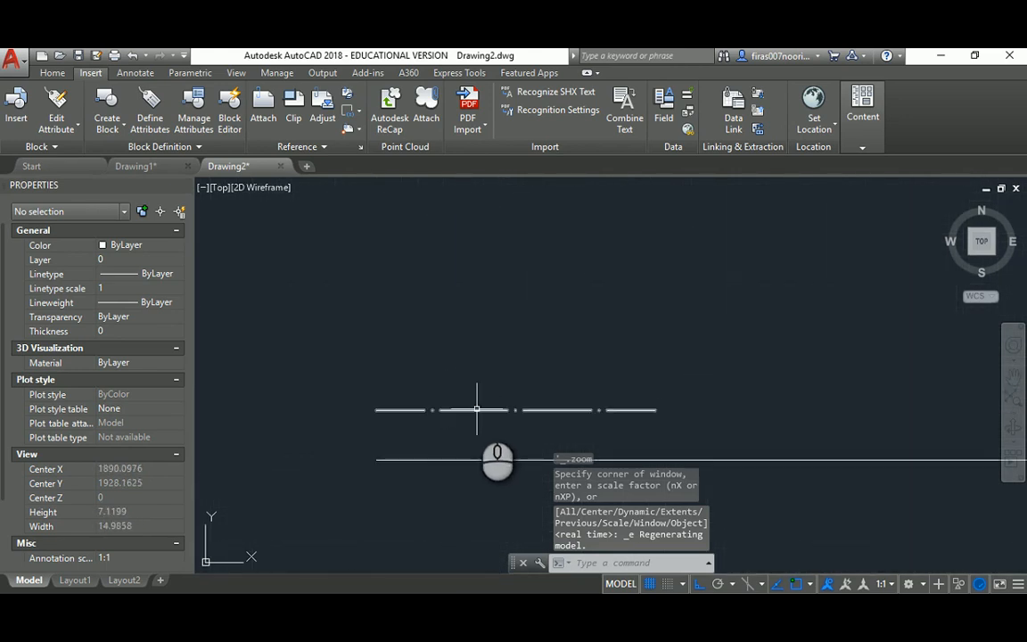
scroll(down, 3)
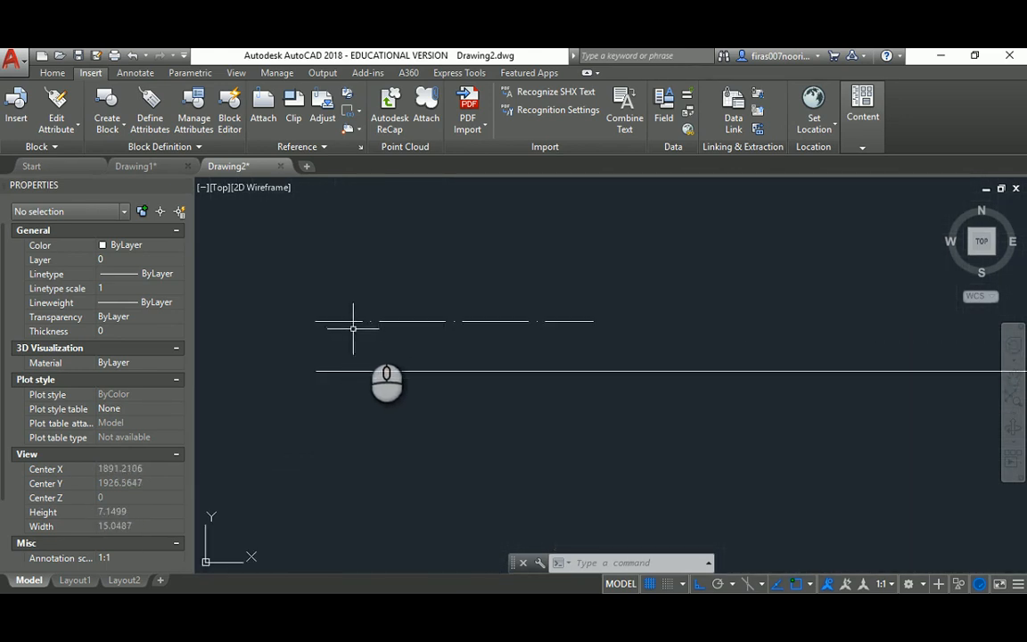
mouse_move(314, 317)
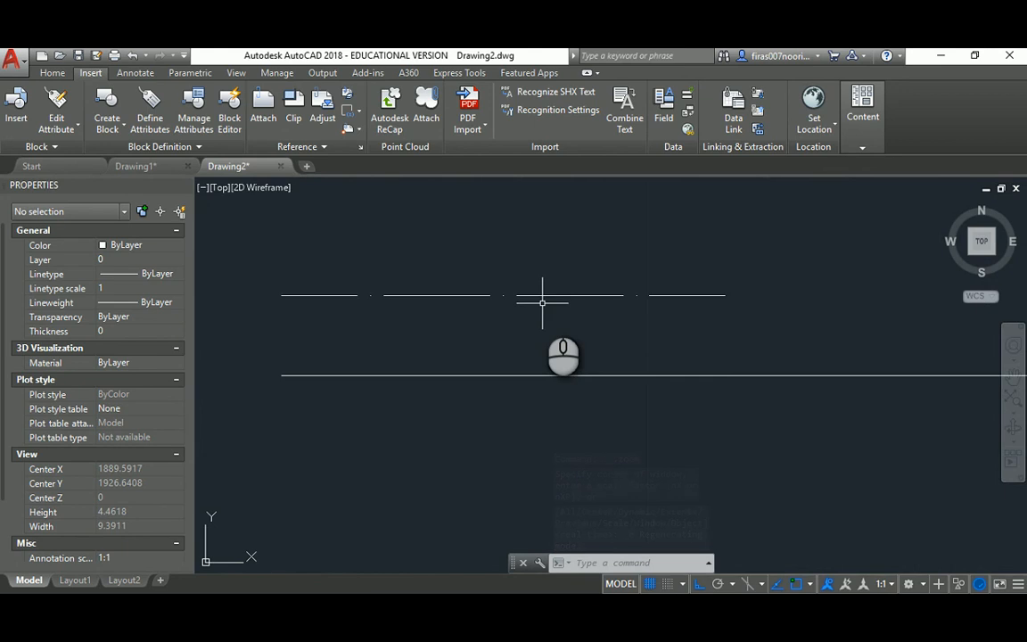
text(RE)
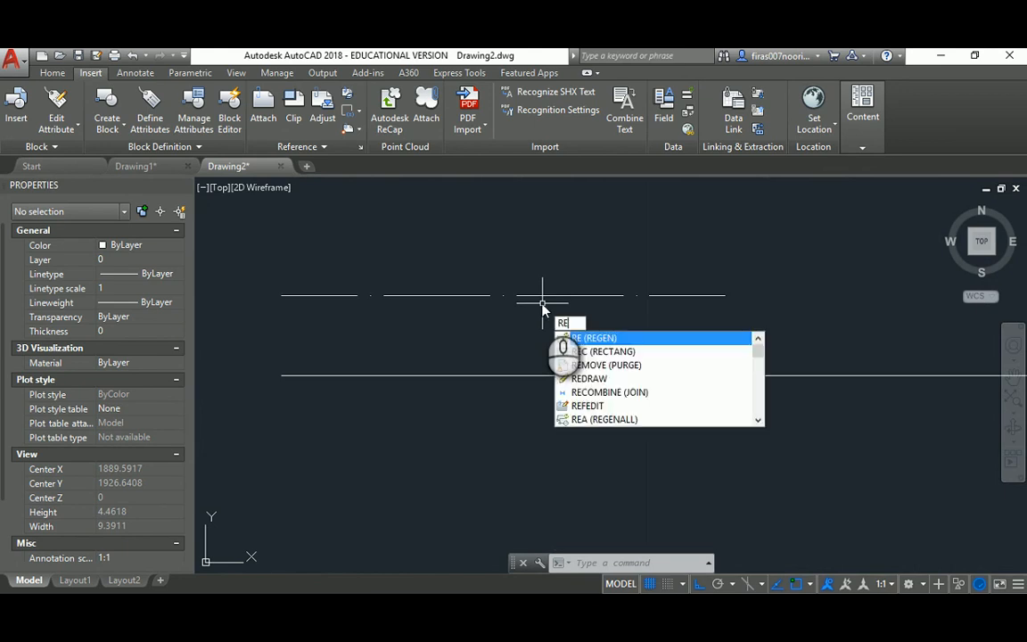
key(enter)
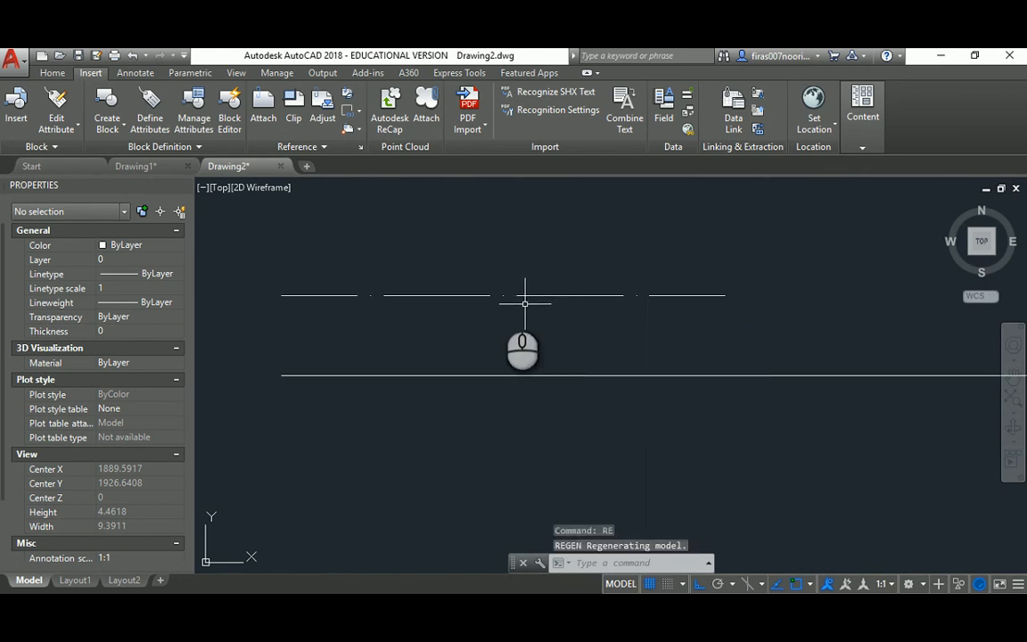
mouse_move(437, 300)
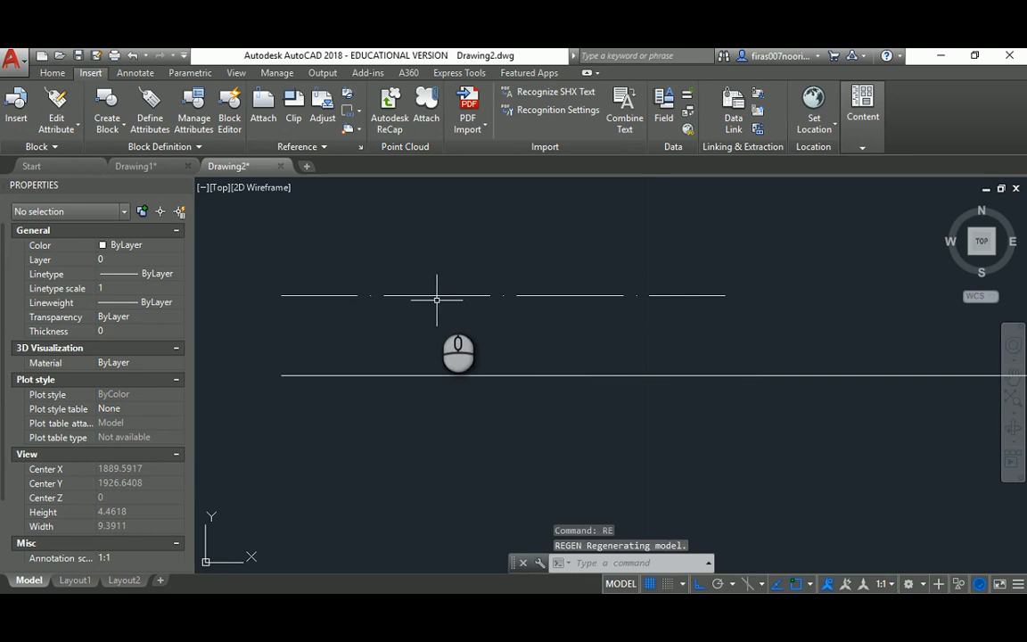
mouse_move(435, 276)
text(LT)
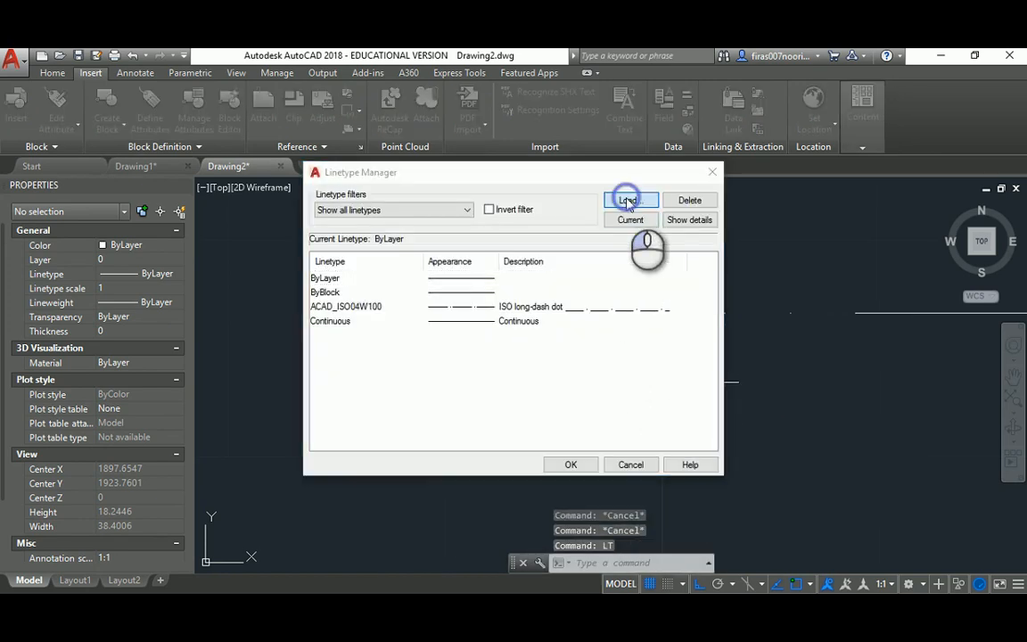
Load the ACAD_ISO03W100 dash-space linetype and set the lower long line's linetype scale to 0.1.
click(631, 199)
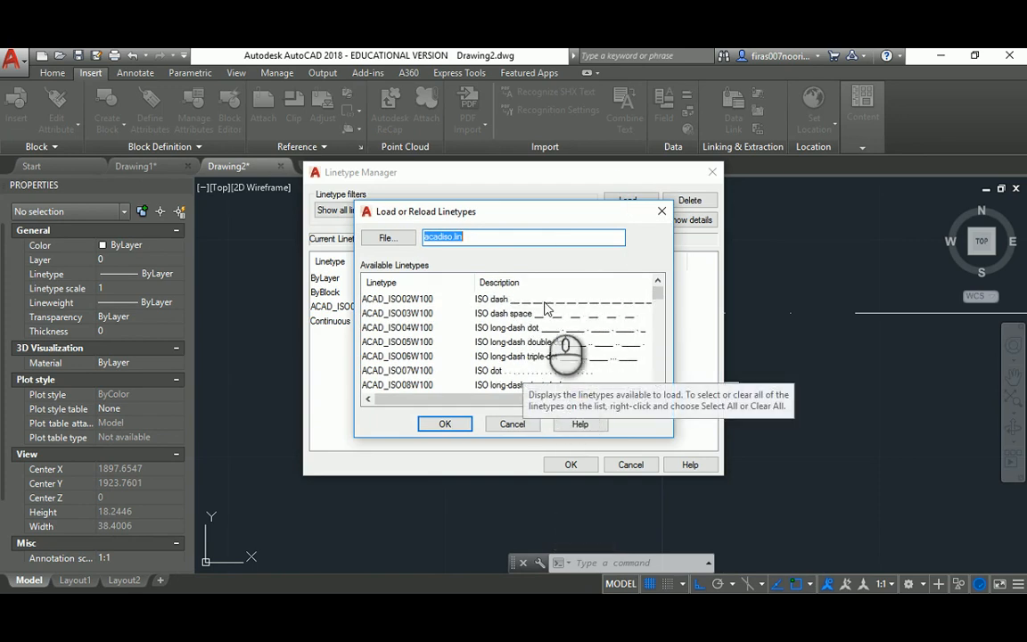
click(444, 425)
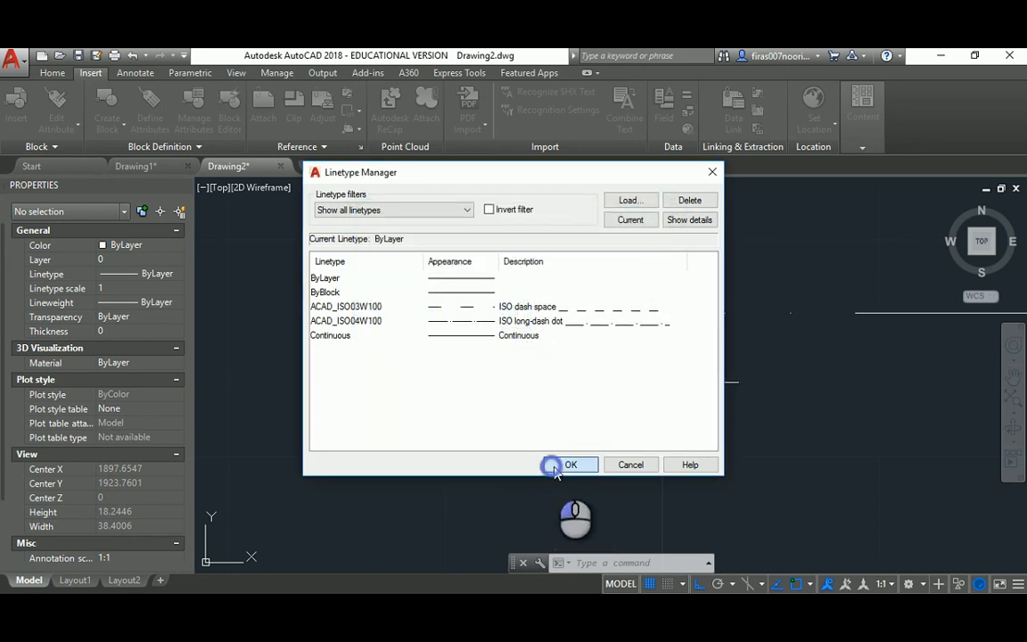
click(570, 464)
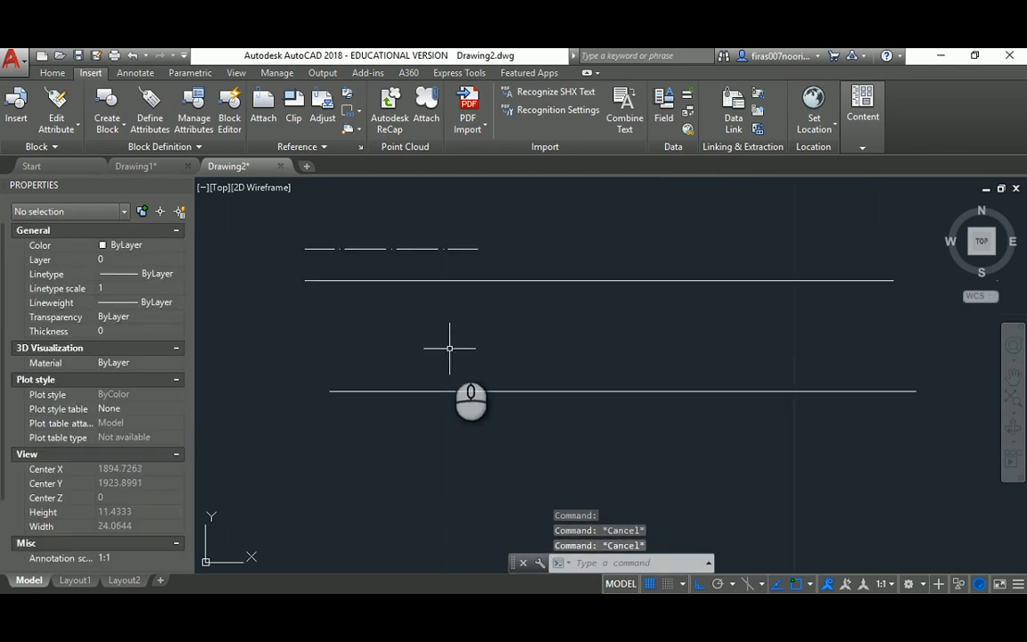
click(471, 390)
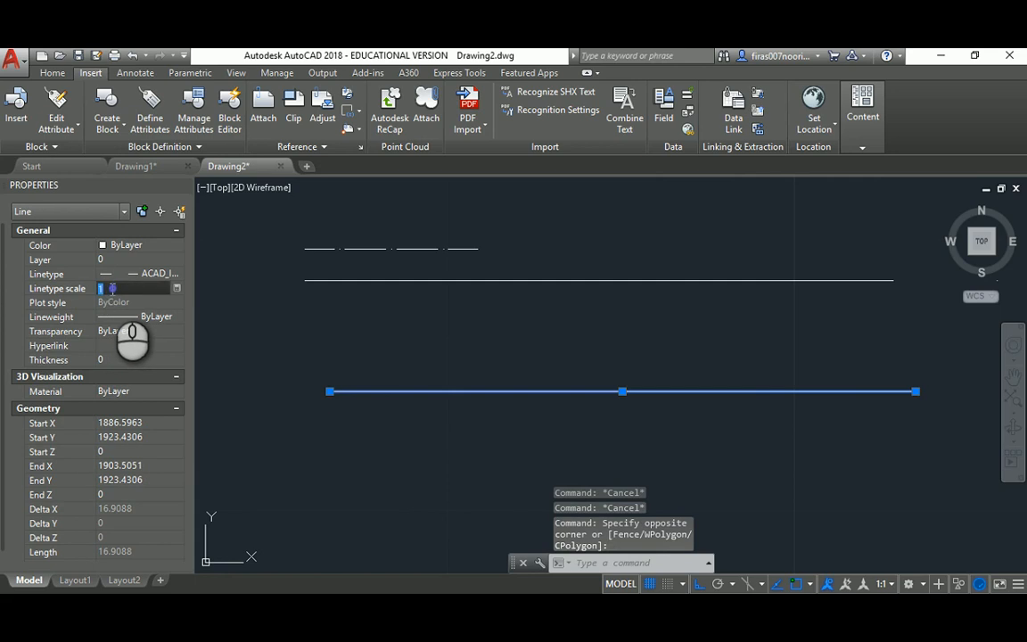
text(0.1)
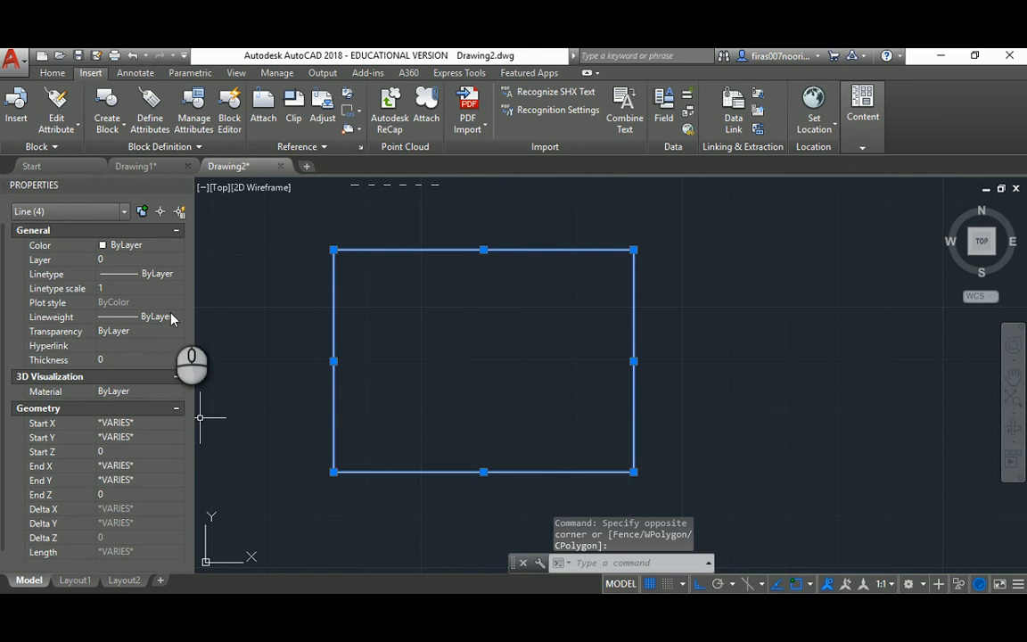
Assign a thicker lineweight to the rectangle's lines from the Properties palette.
click(178, 318)
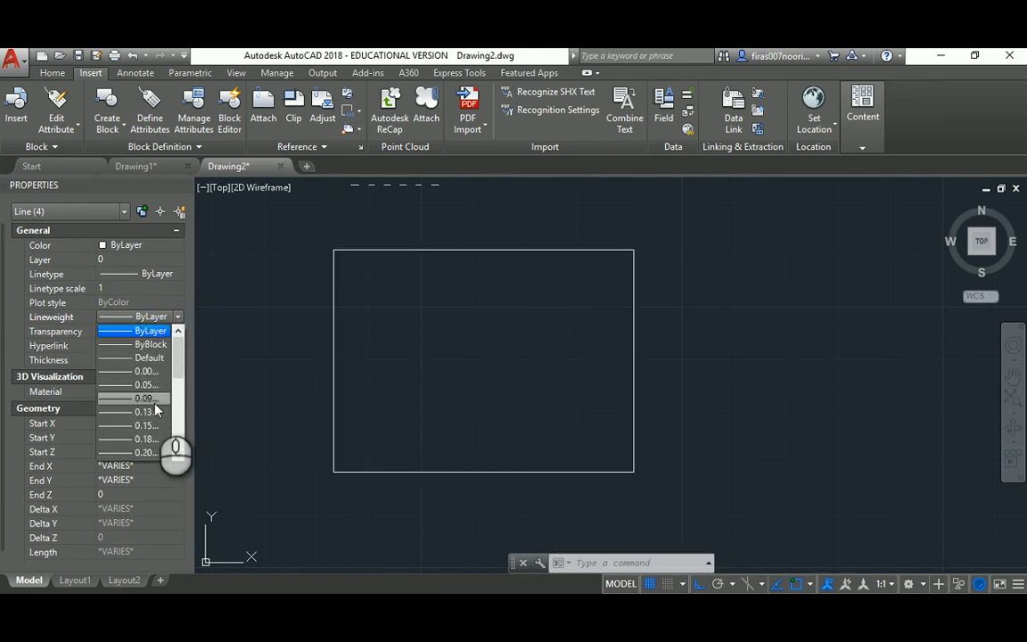
click(146, 398)
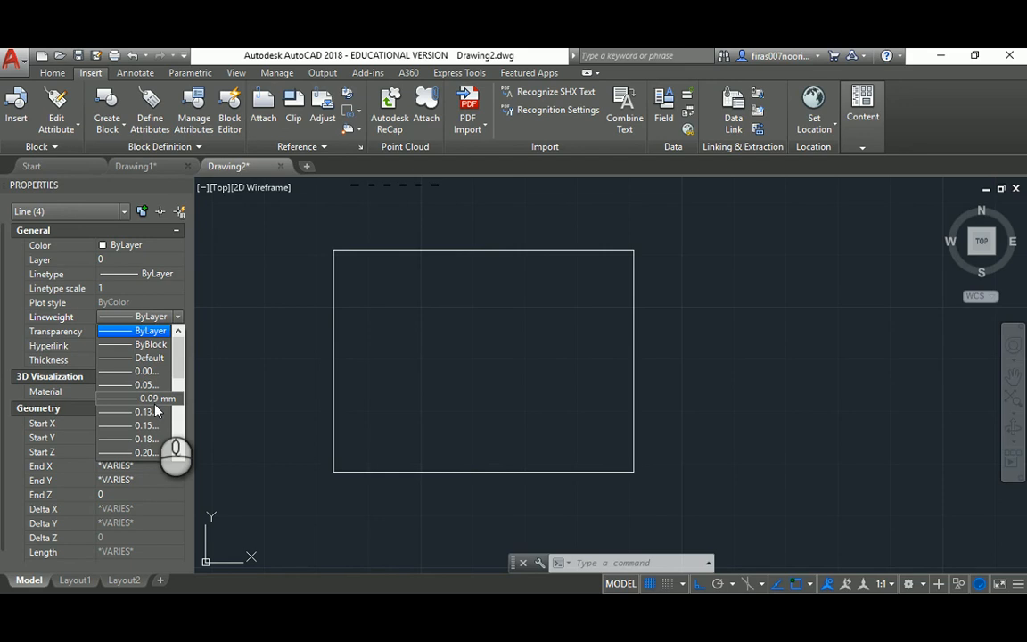
scroll(down, 3)
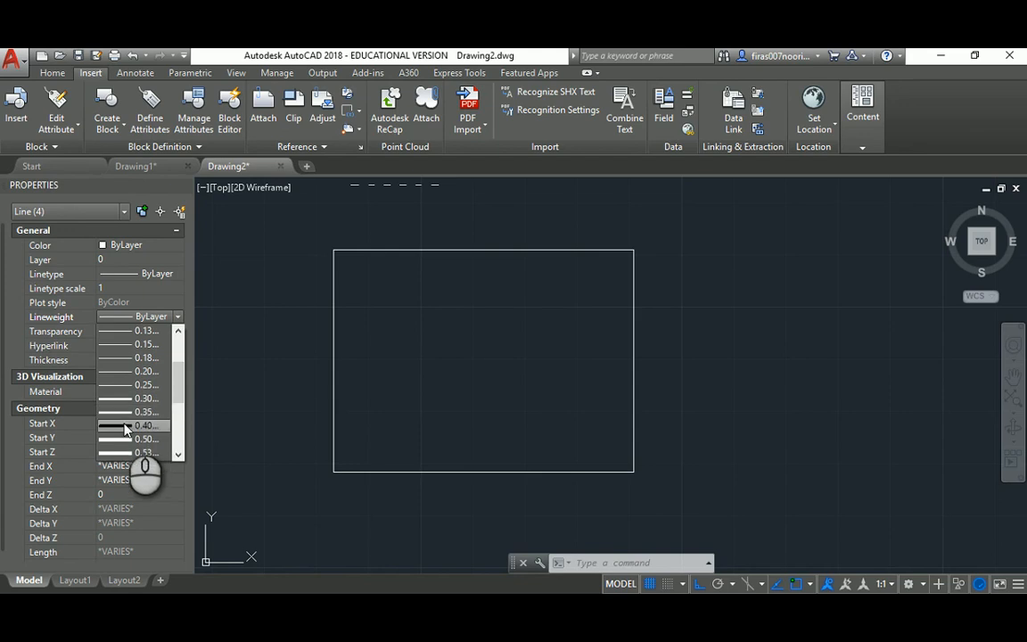
click(142, 425)
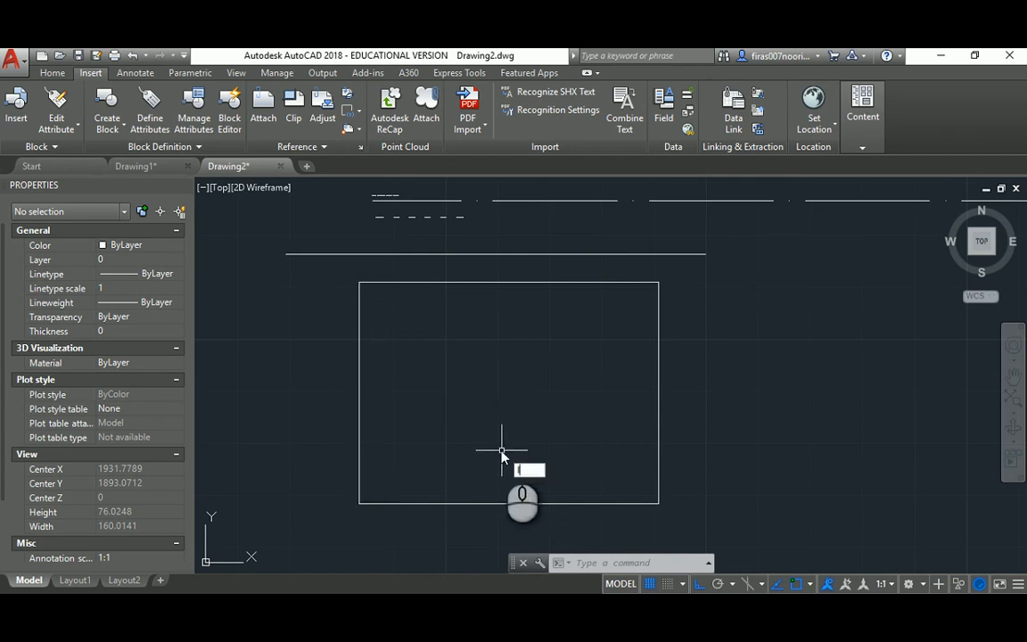
Turn on Display Lineweight in Lineweight Settings (LW) so thick edges show on screen.
text(LW)
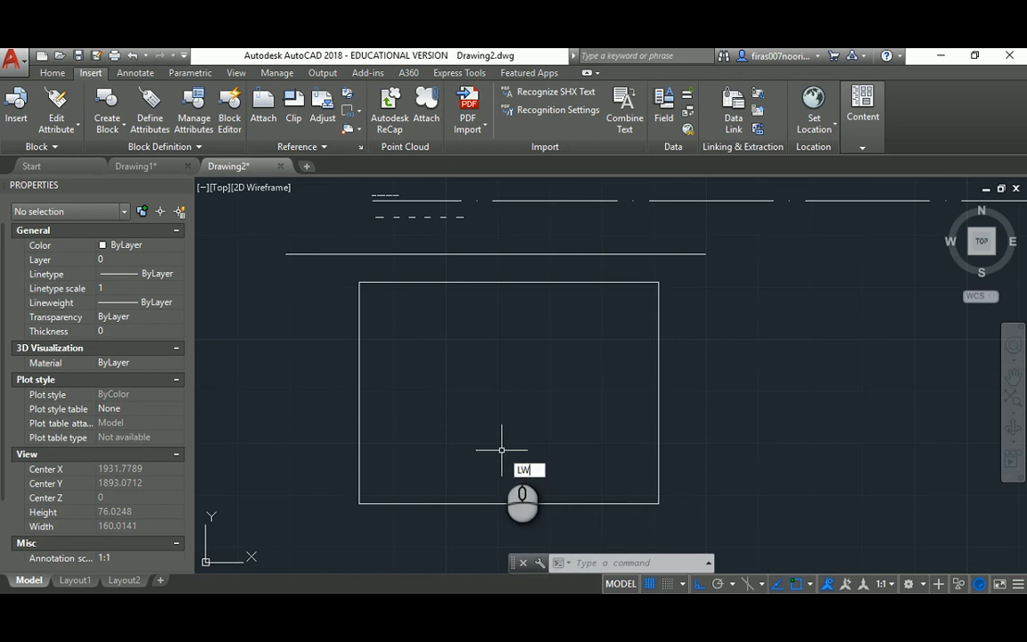
key(enter)
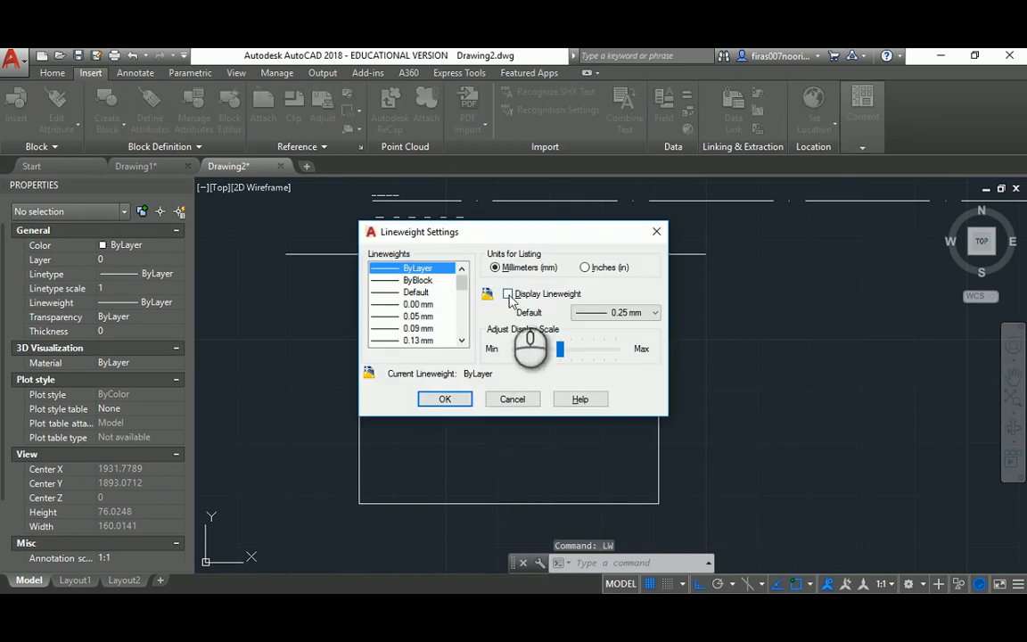
click(508, 293)
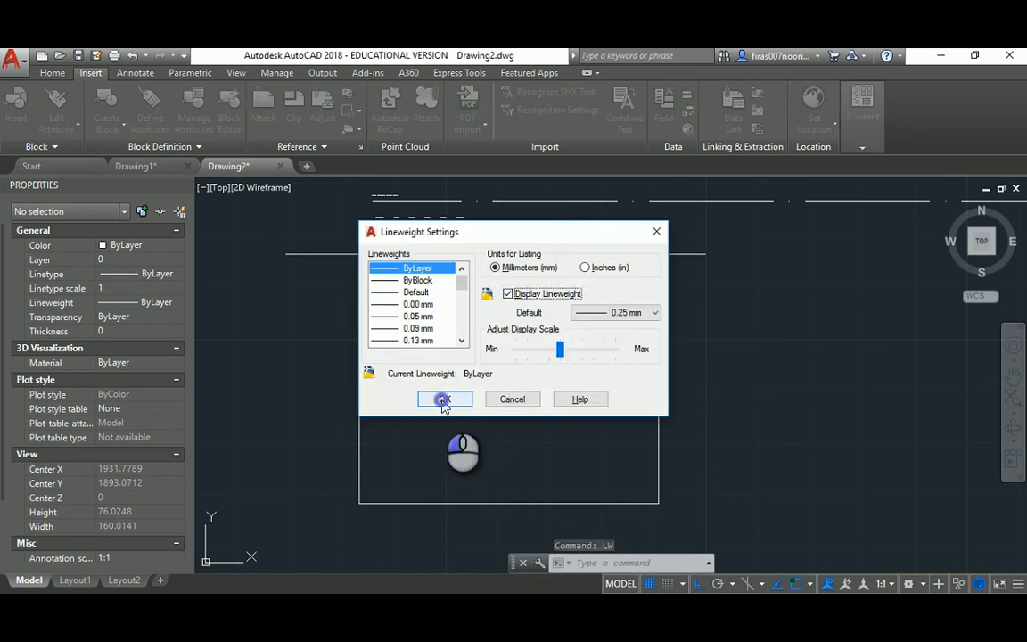
click(444, 399)
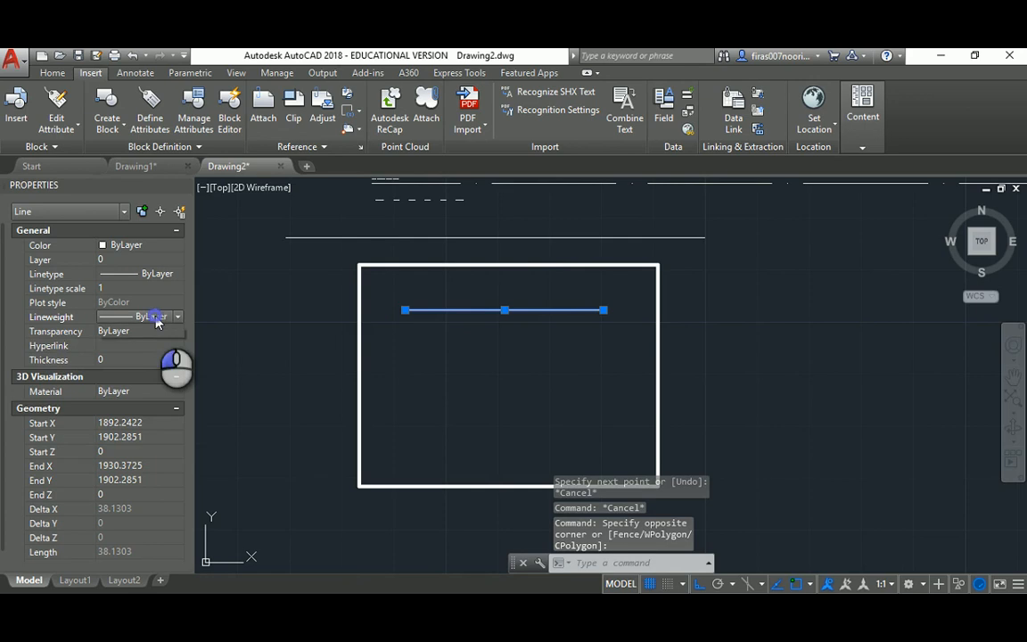
Assign a thicker lineweight to the short line inside the rectangle.
click(178, 318)
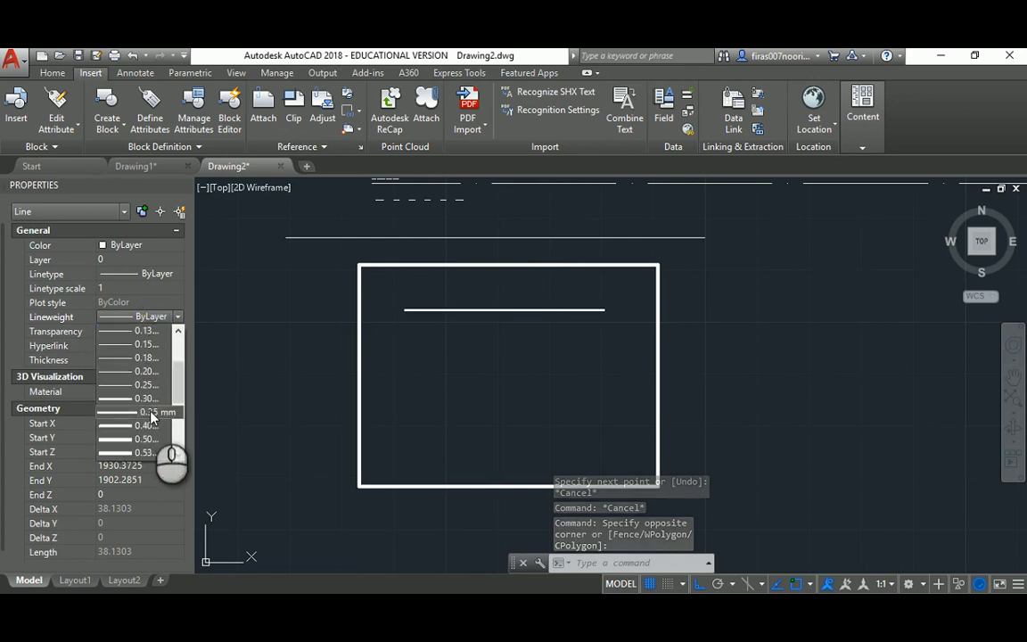
click(503, 310)
text(LW)
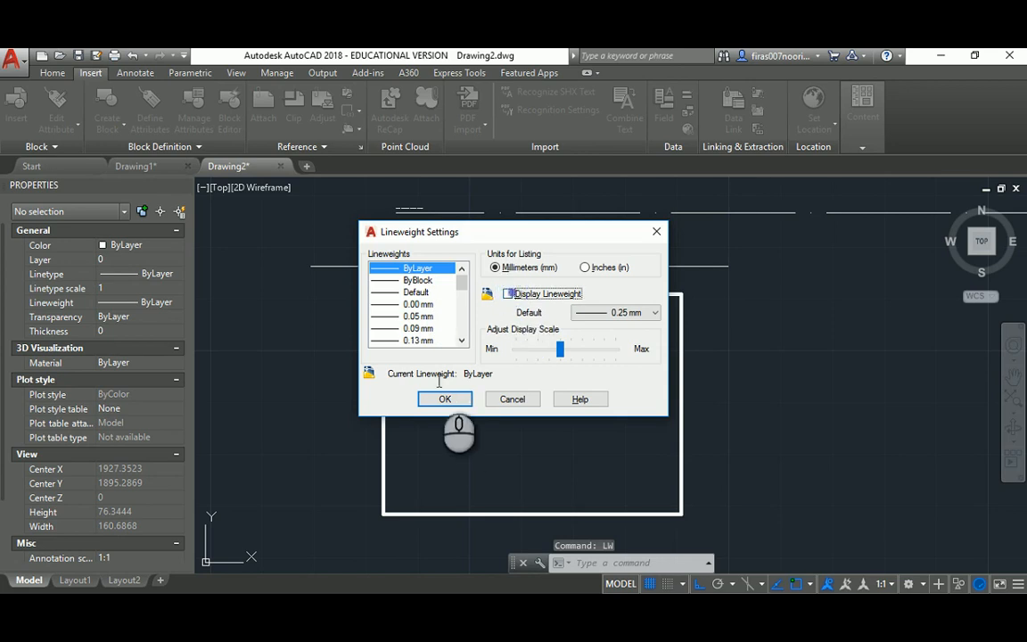
Turn off Display Lineweight so all lines appear thin again.
click(446, 400)
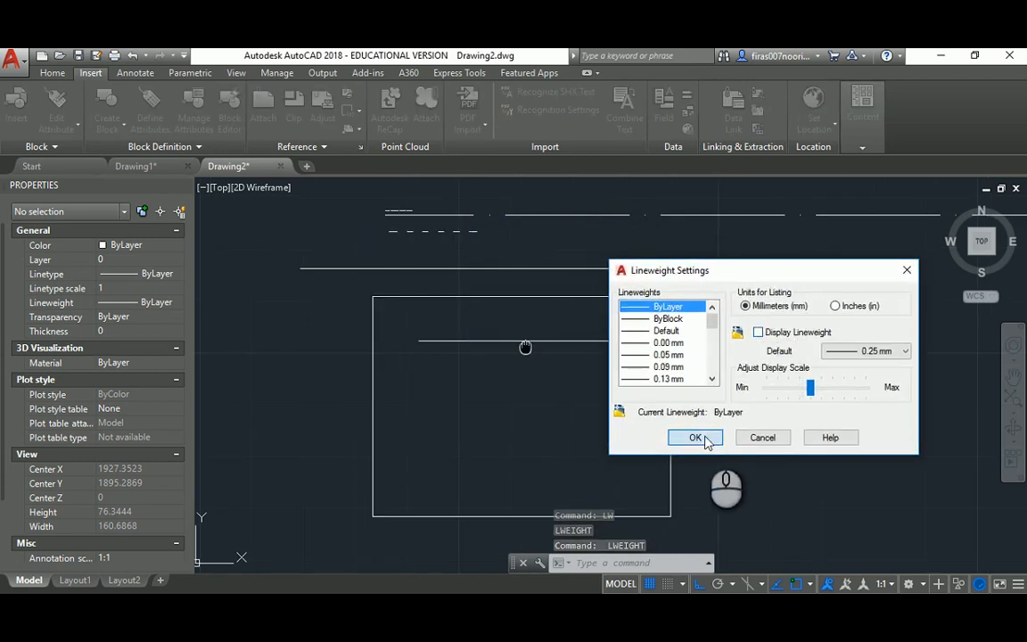
click(695, 437)
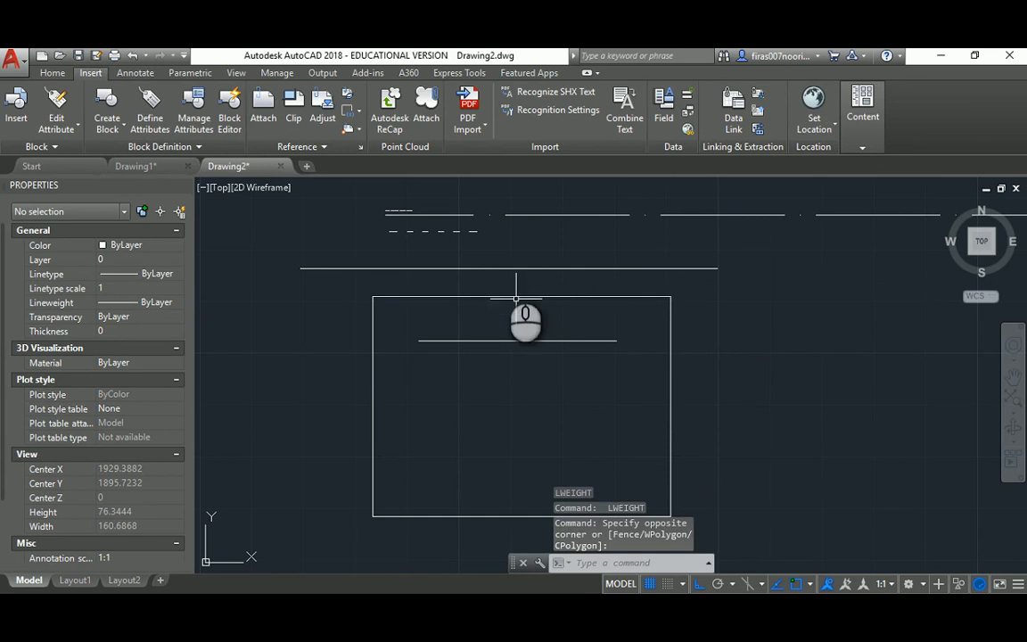